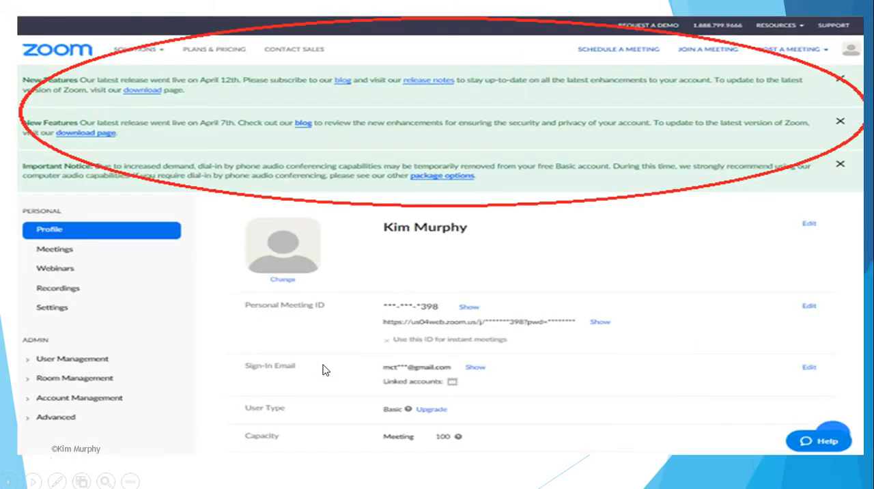
mouse_move(336, 325)
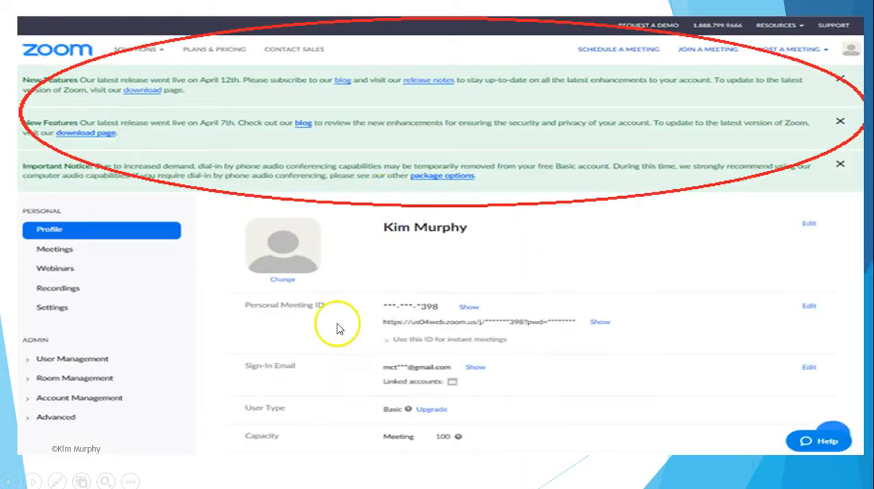
mouse_move(326, 240)
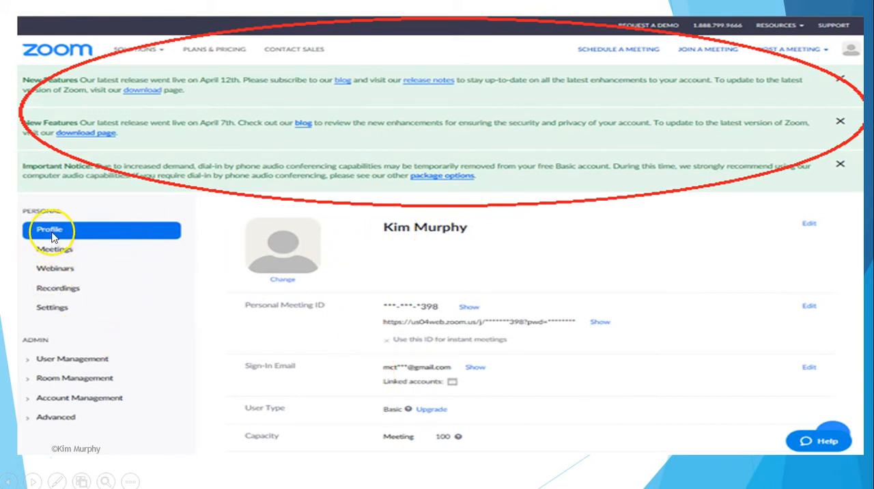
mouse_move(489, 380)
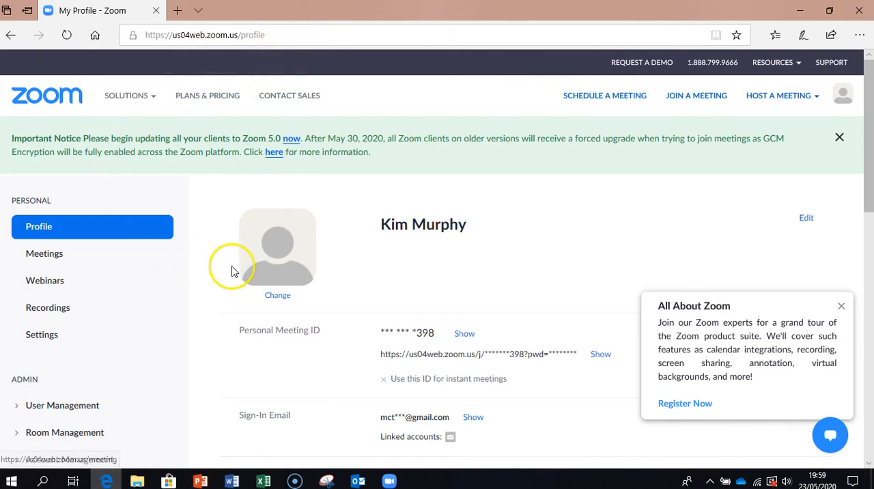
mouse_move(74, 240)
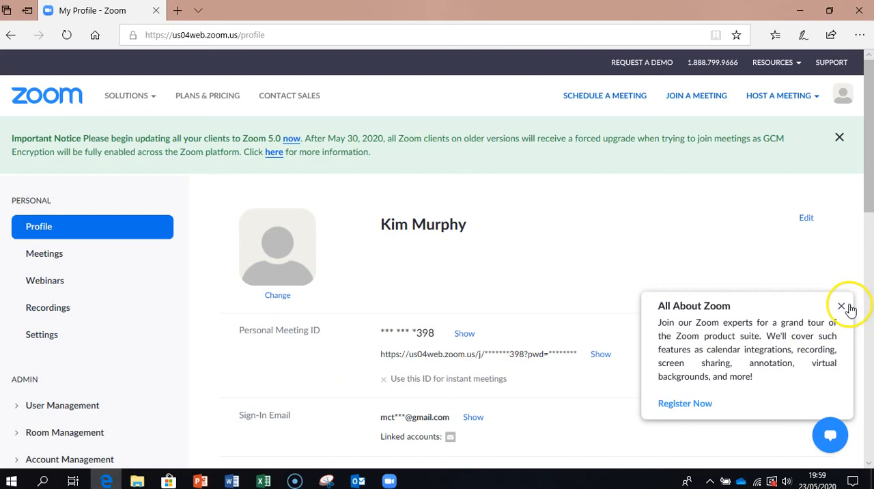
Dismiss the All About Zoom tour offer and scroll down the profile details.
left_click(840, 306)
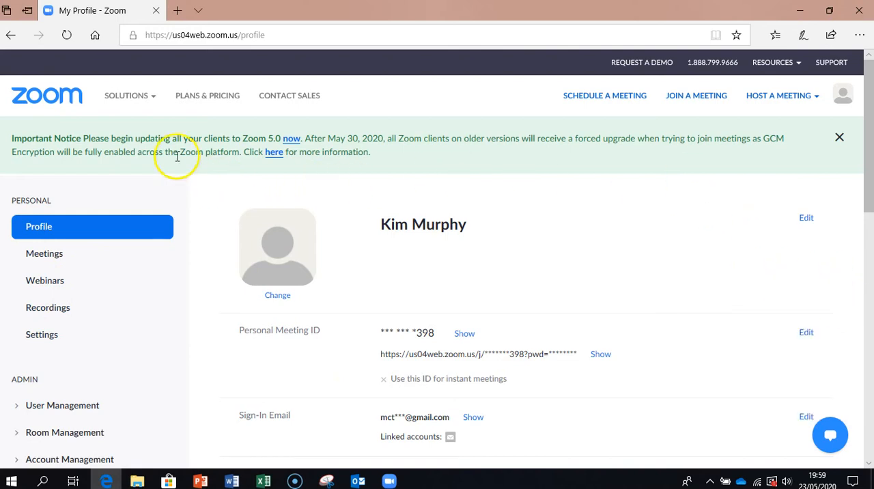
mouse_move(423, 135)
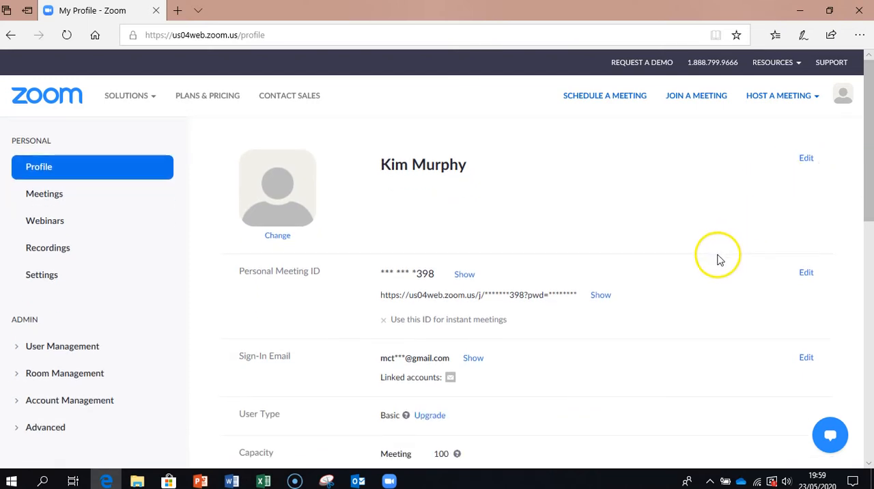
mouse_move(518, 377)
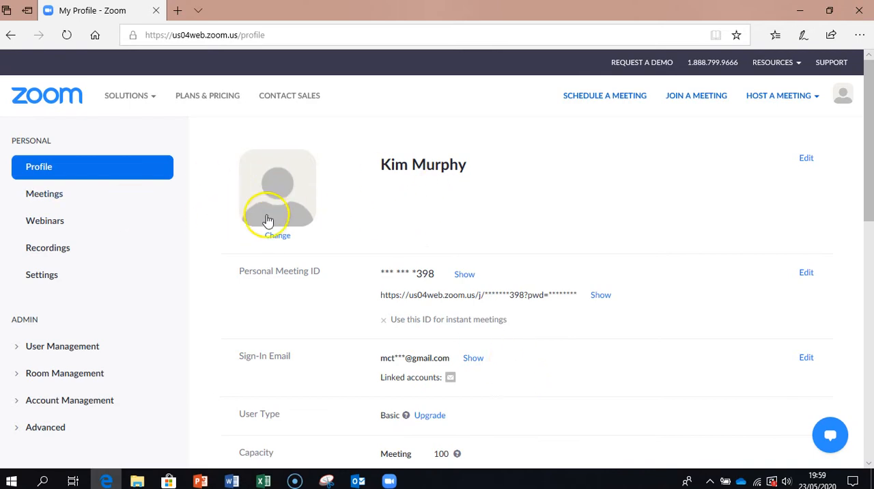
scroll("down", 3)
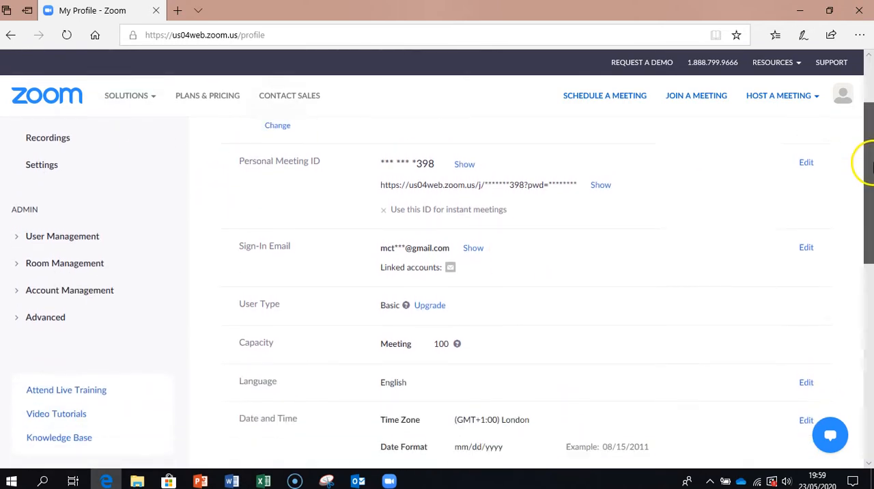
scroll("down", 3)
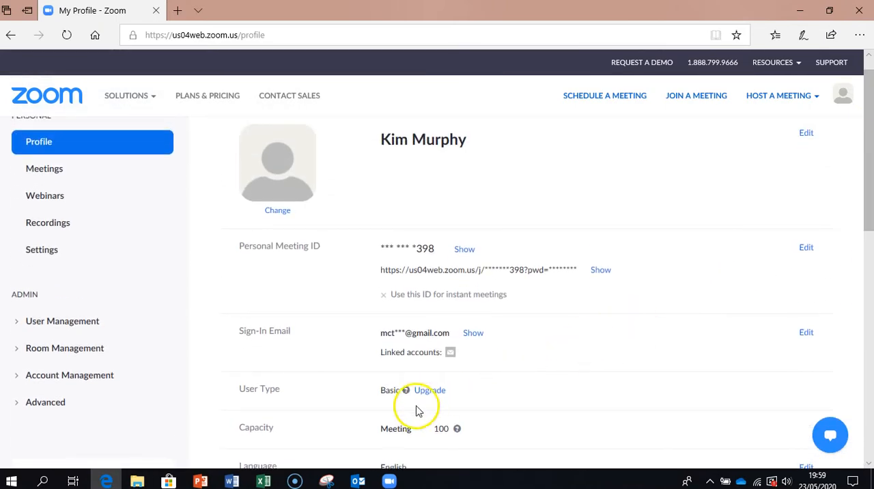
mouse_move(112, 266)
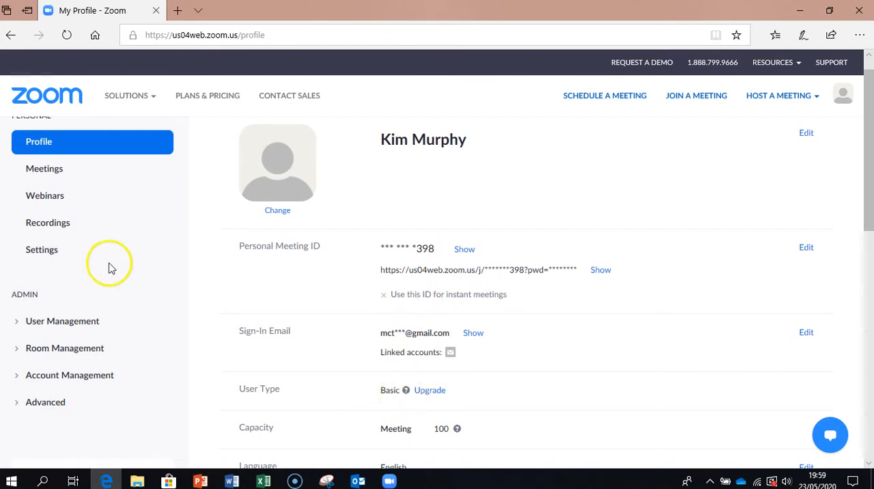
mouse_move(44, 169)
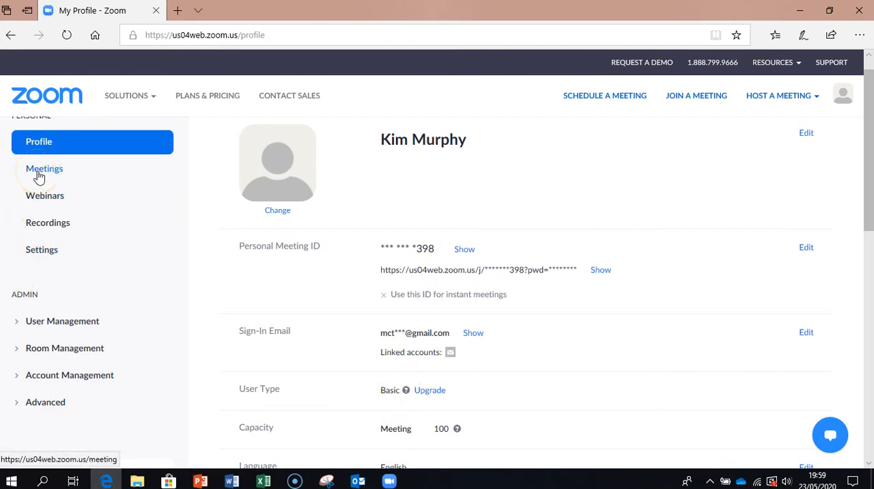
Browse Meetings: Previous Meetings, Personal Meeting Room, then the Webinars information page.
left_click(44, 169)
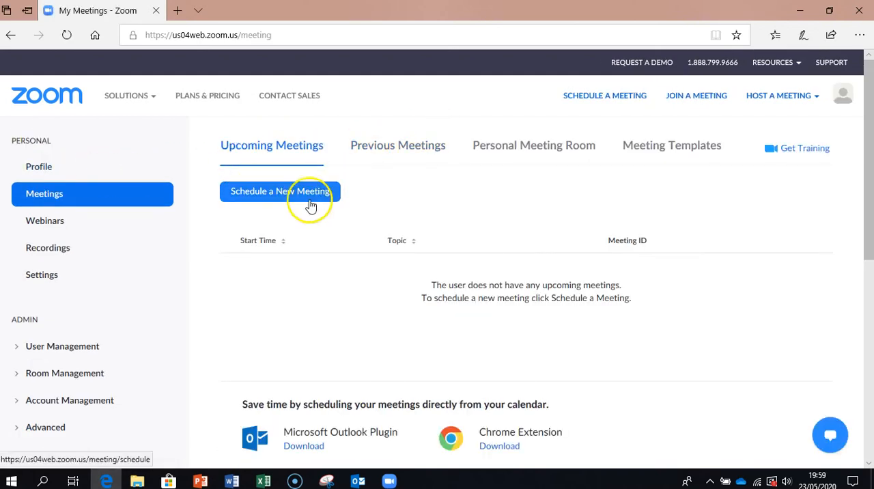
mouse_move(462, 243)
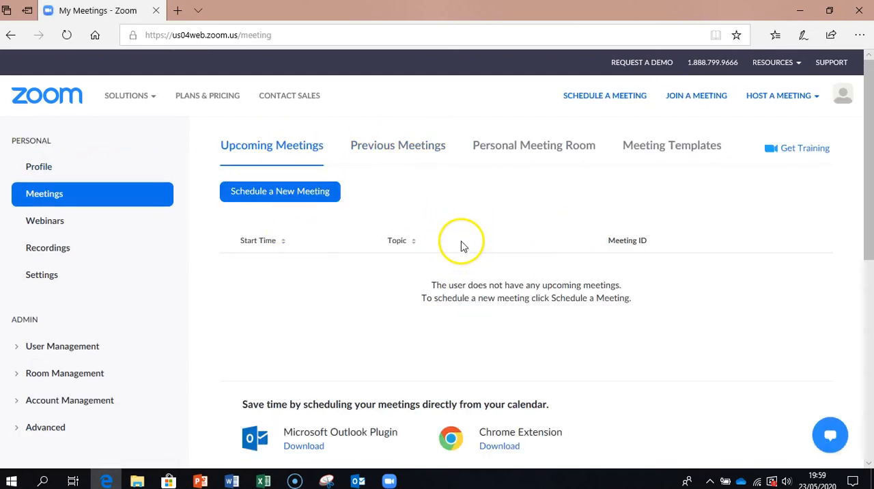
left_click(397, 144)
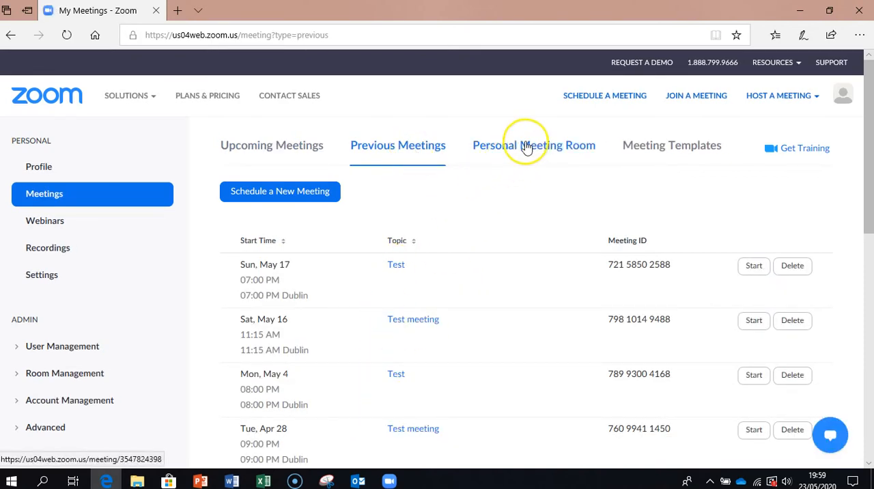
left_click(534, 144)
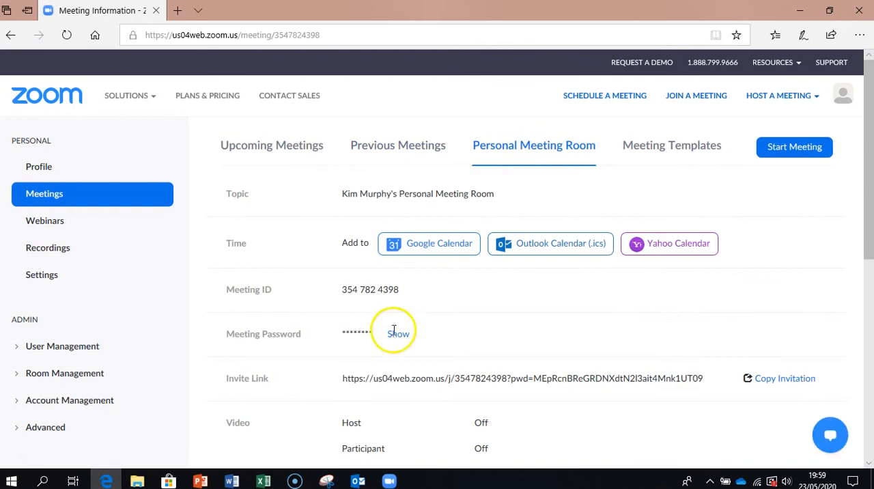
mouse_move(126, 224)
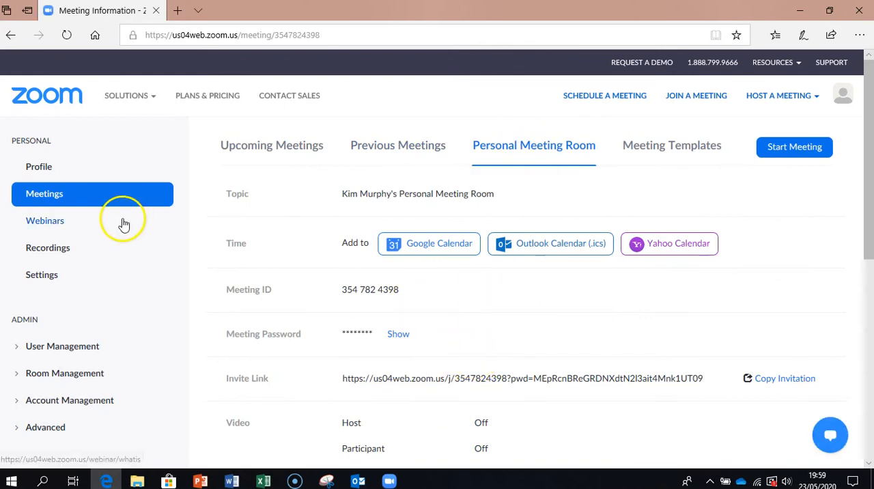
mouse_move(57, 224)
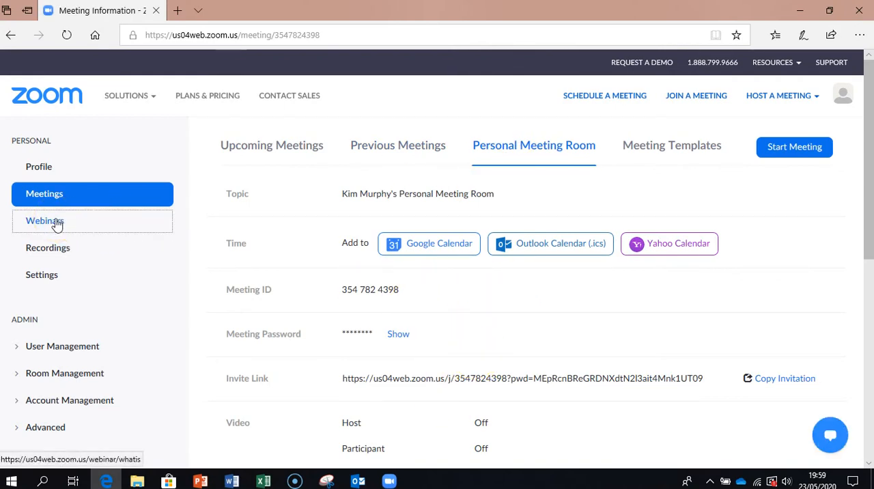
left_click(43, 221)
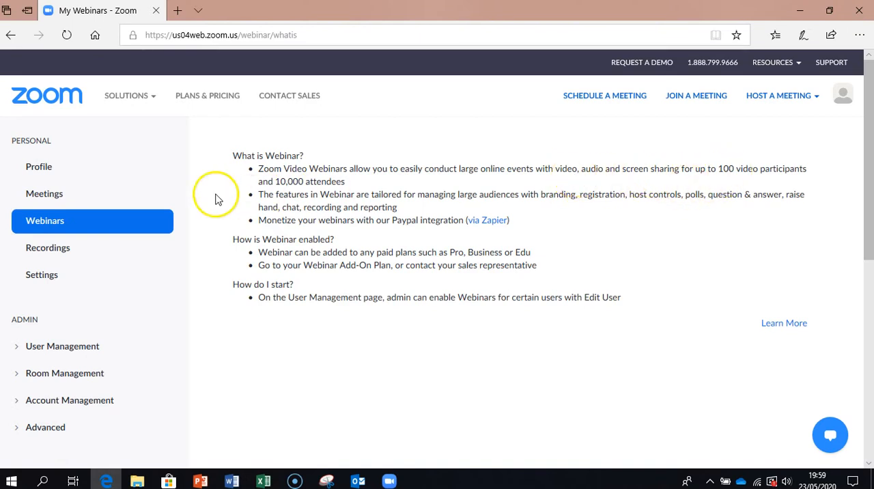
mouse_move(284, 199)
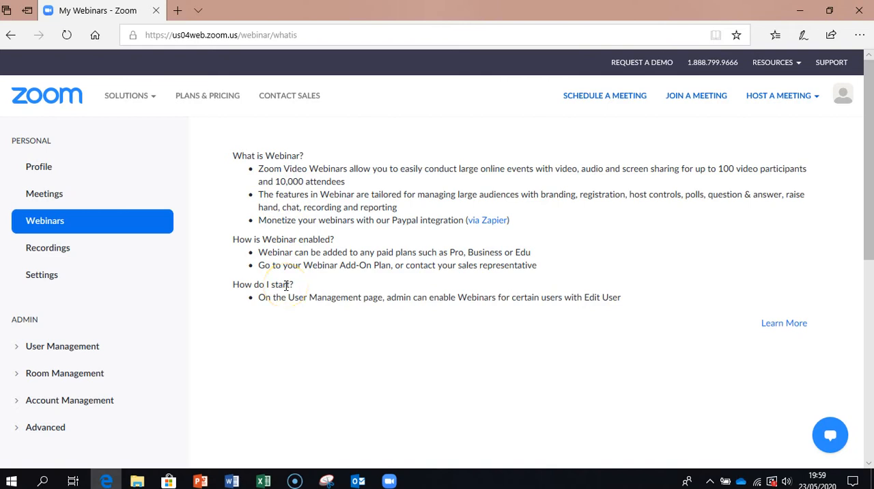
mouse_move(96, 274)
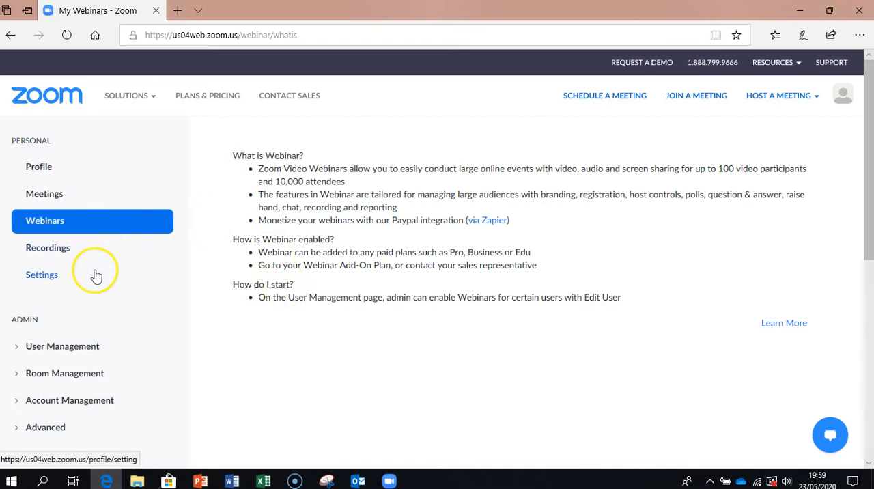
mouse_move(48, 247)
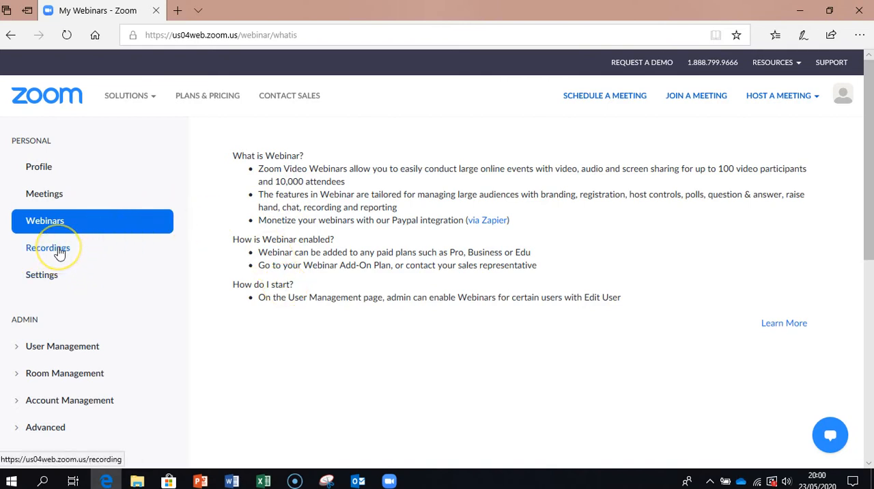
Show Local Recordings in the Recordings section instead of Cloud Recordings.
left_click(48, 247)
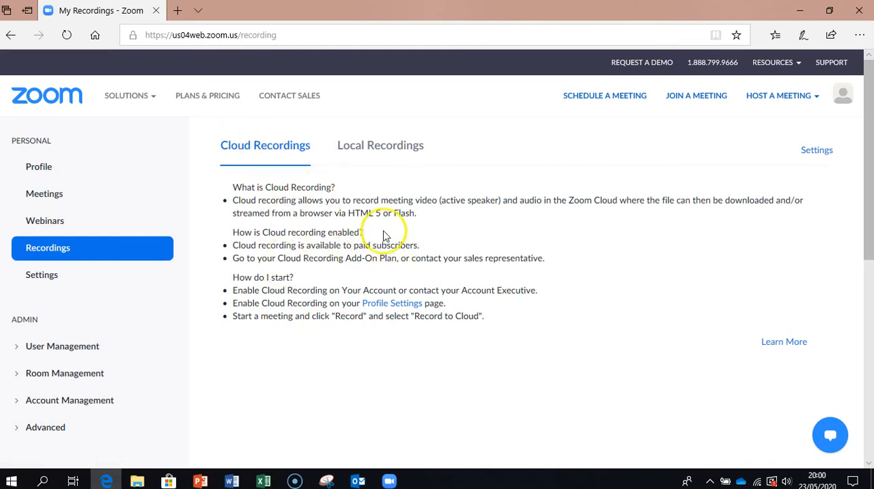
left_click(379, 144)
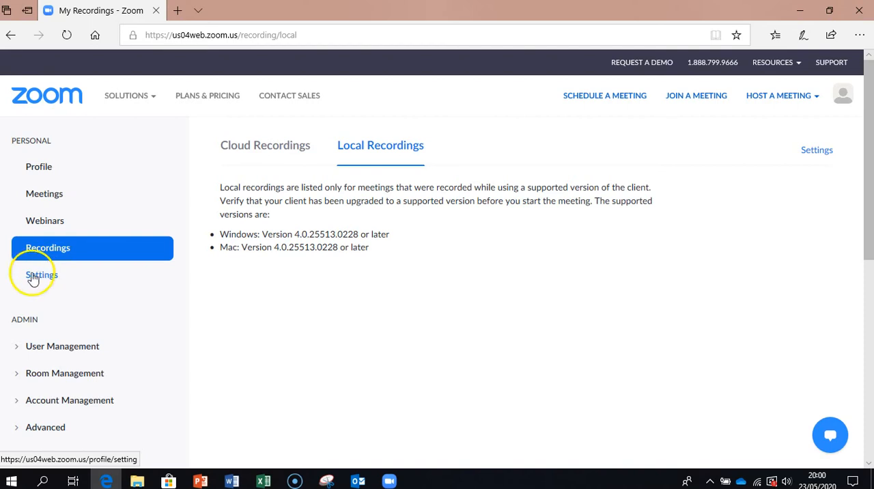
left_click(41, 274)
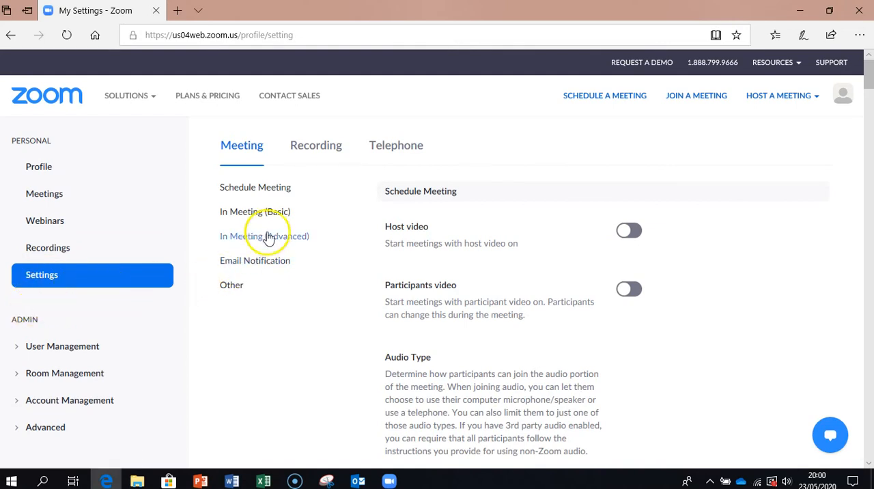
mouse_move(273, 296)
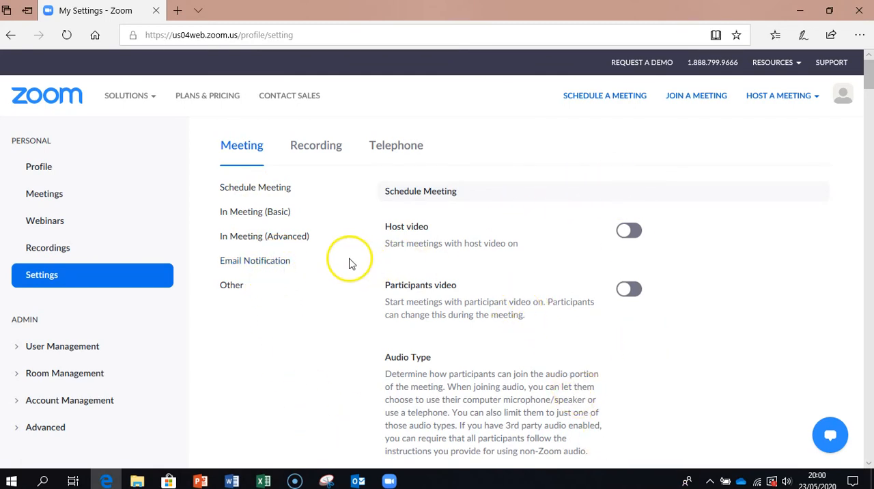
mouse_move(433, 204)
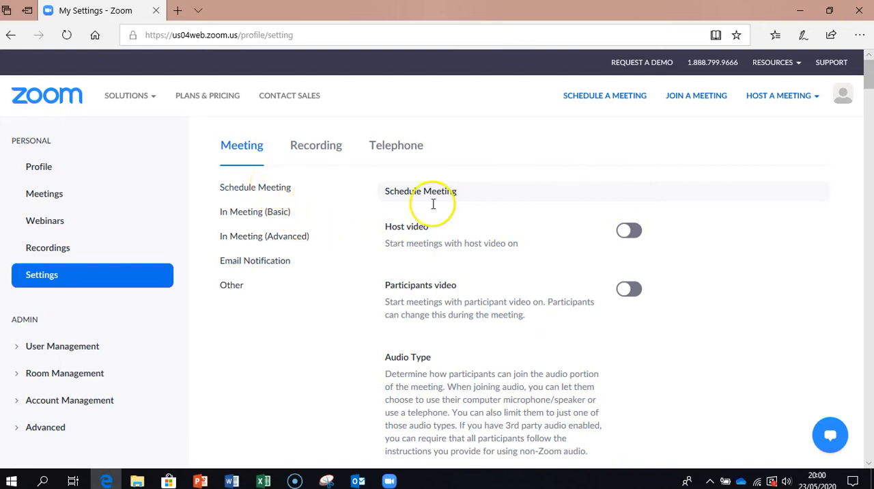
mouse_move(480, 374)
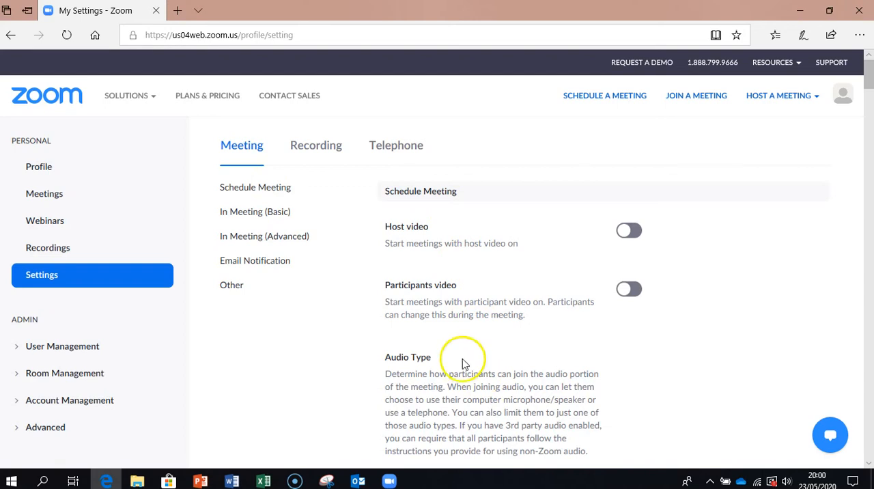
mouse_move(743, 331)
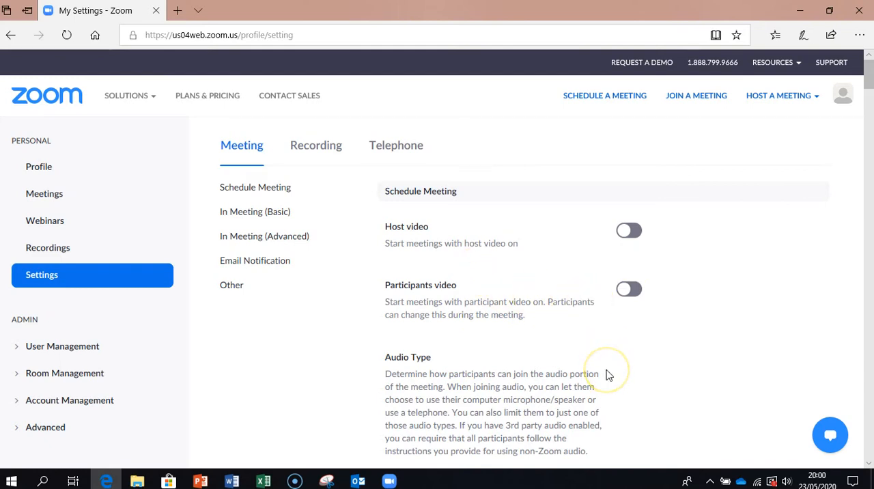
scroll("down", 3)
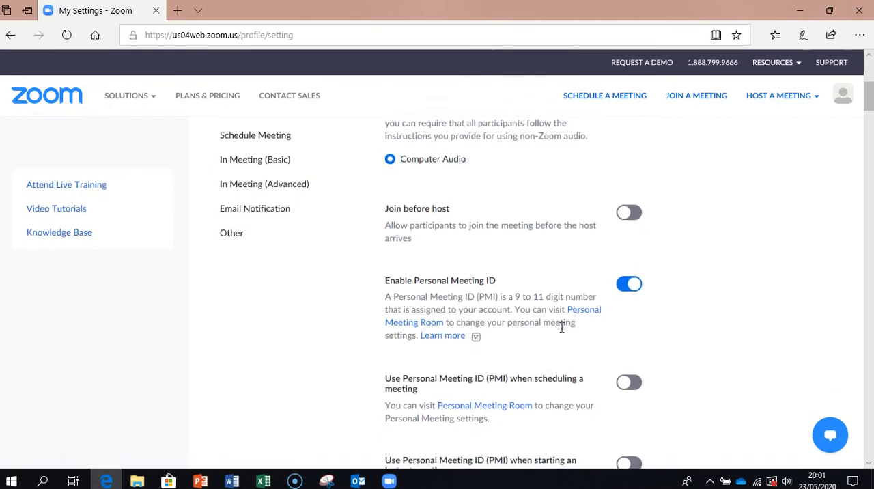
mouse_move(630, 231)
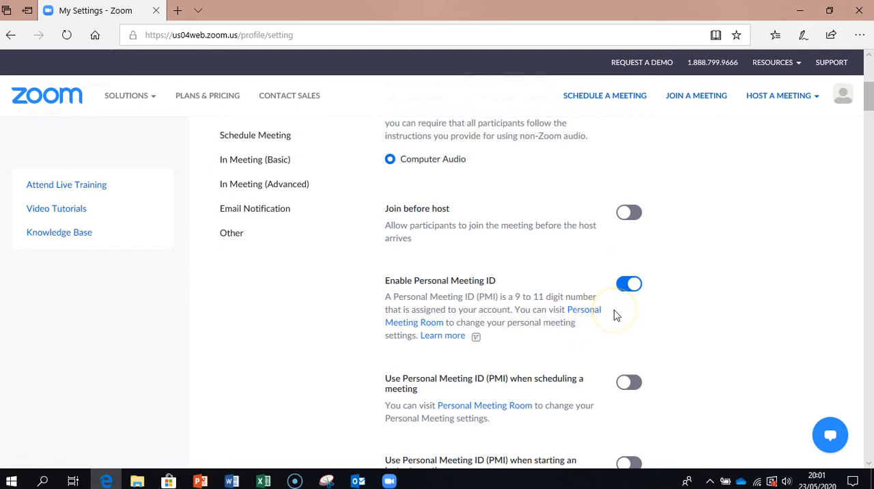
scroll("down", 3)
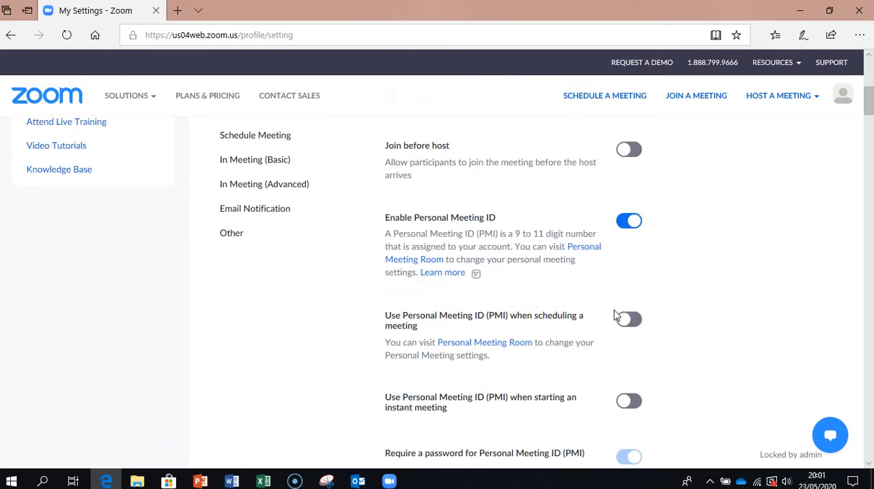
scroll("down", 3)
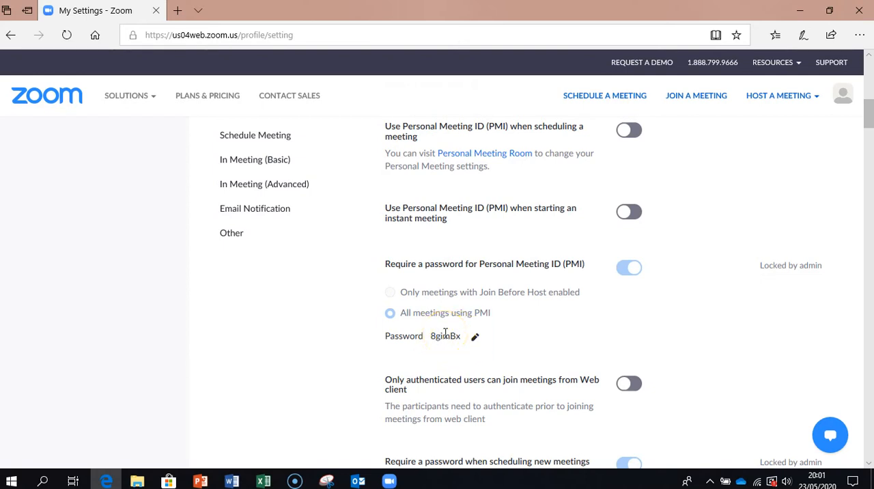
mouse_move(546, 333)
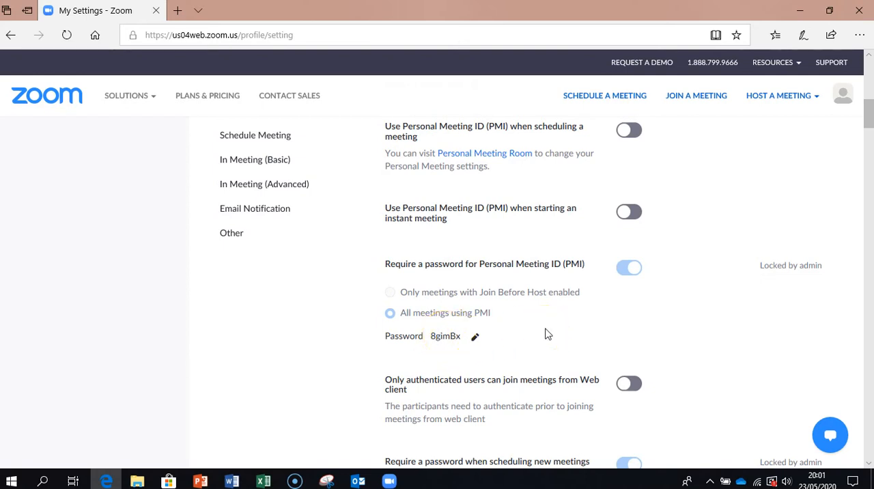
scroll("down", 3)
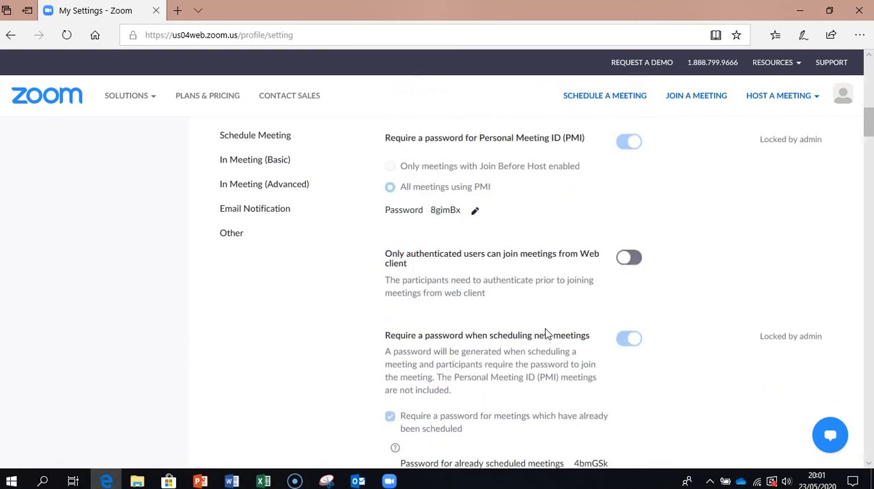
scroll("down", 3)
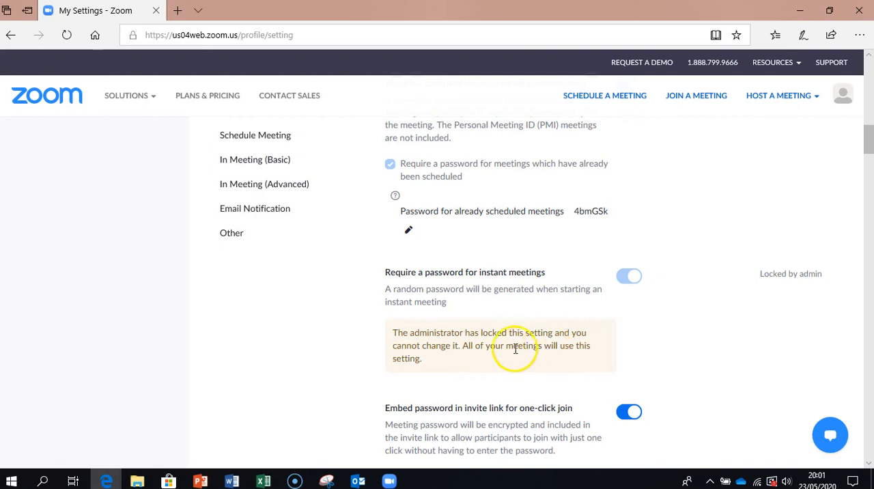
mouse_move(504, 360)
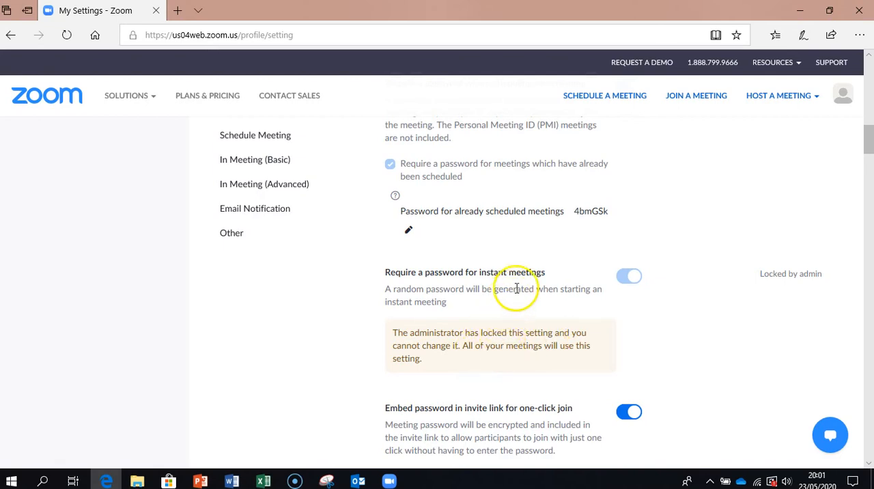
mouse_move(516, 363)
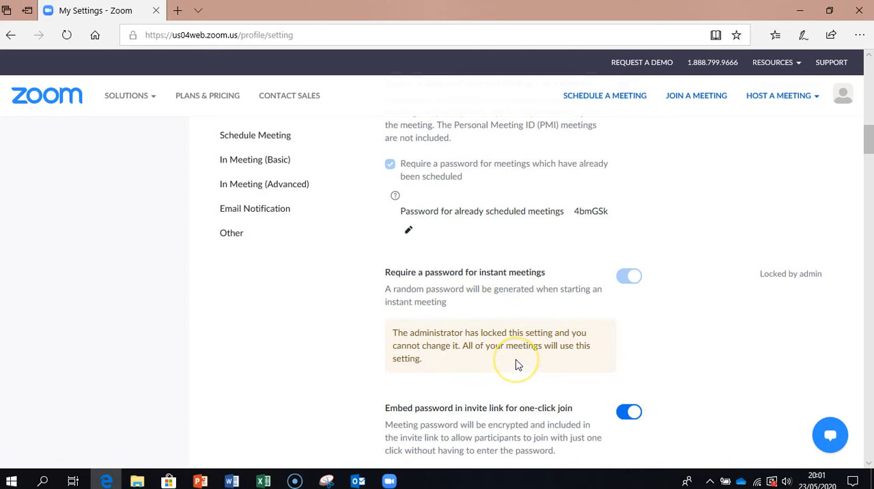
scroll("down", 3)
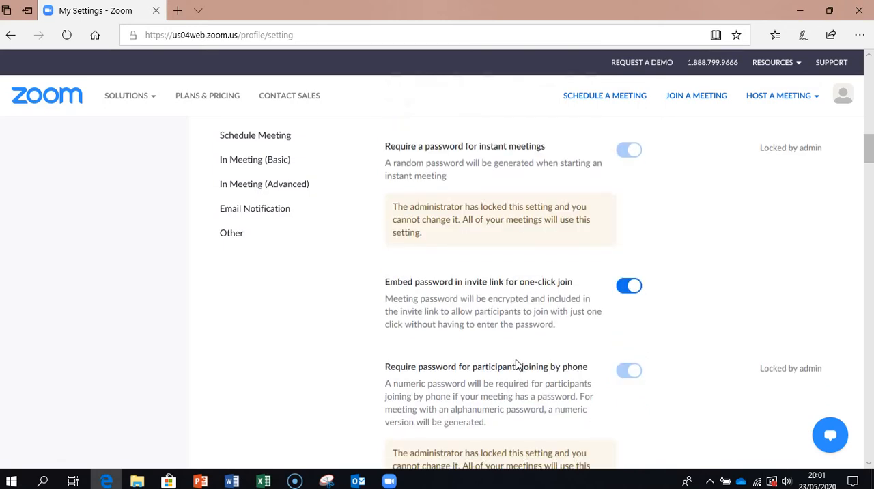
scroll("down", 3)
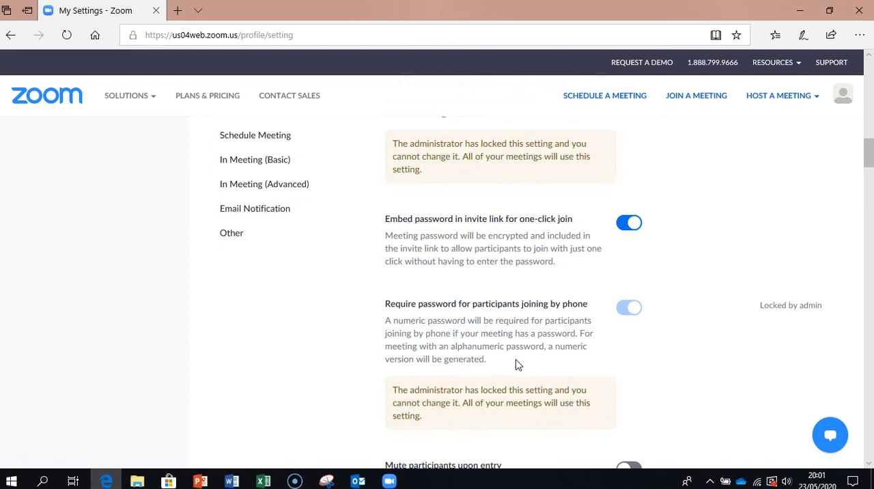
scroll("down", 3)
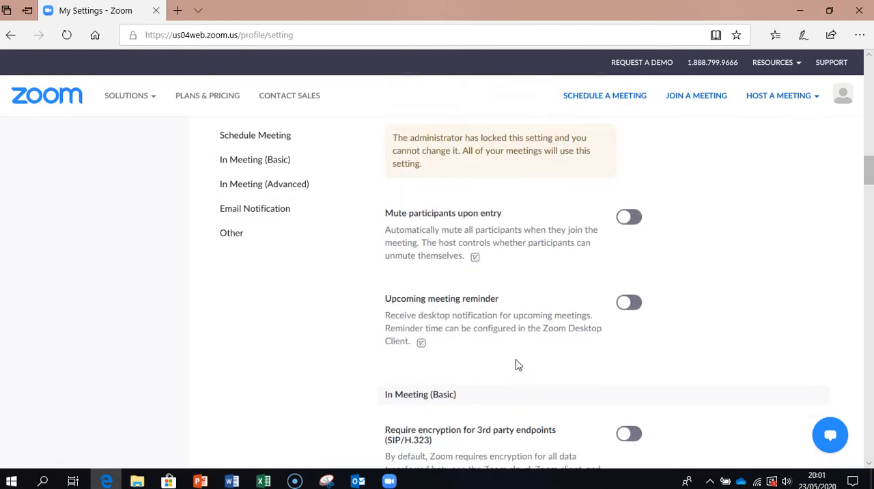
scroll("down", 3)
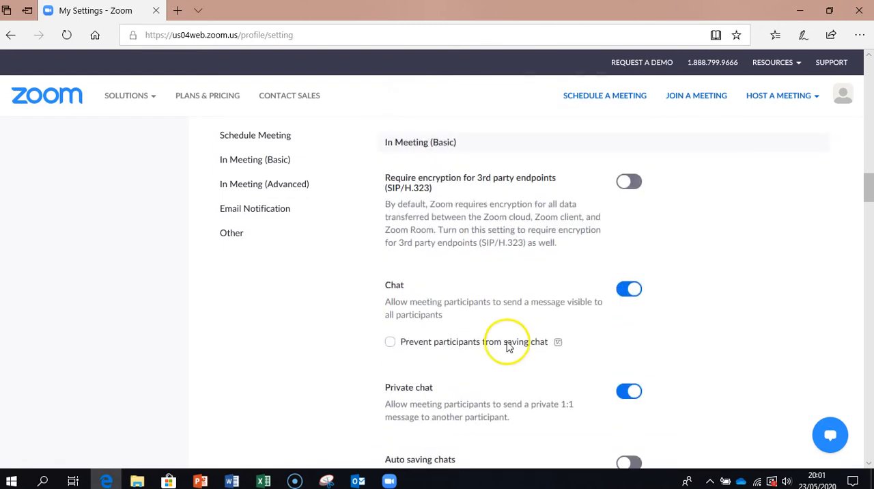
mouse_move(535, 326)
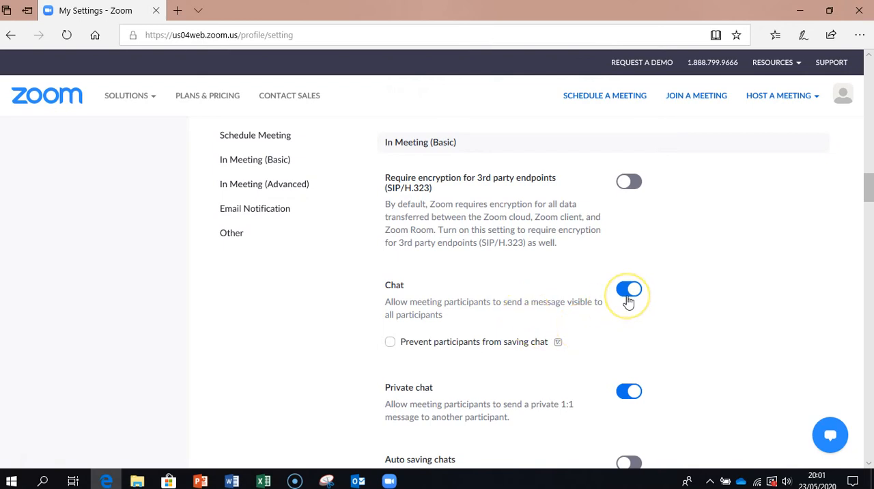
mouse_move(490, 320)
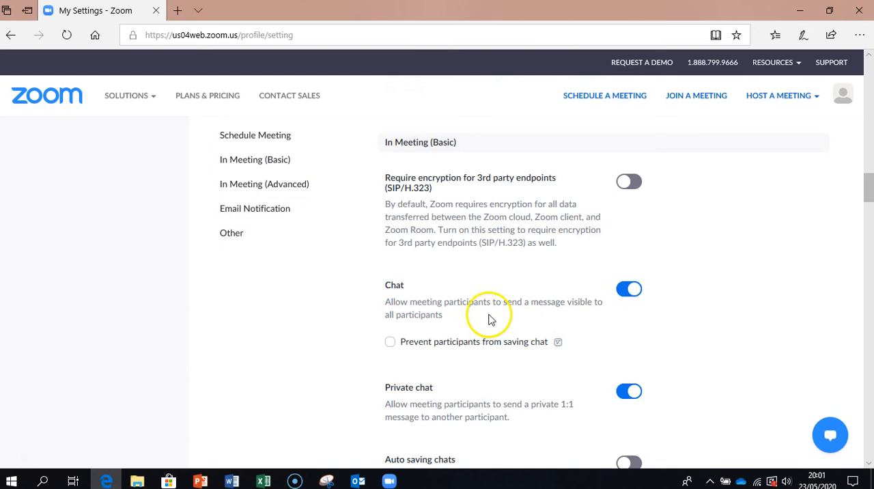
mouse_move(590, 318)
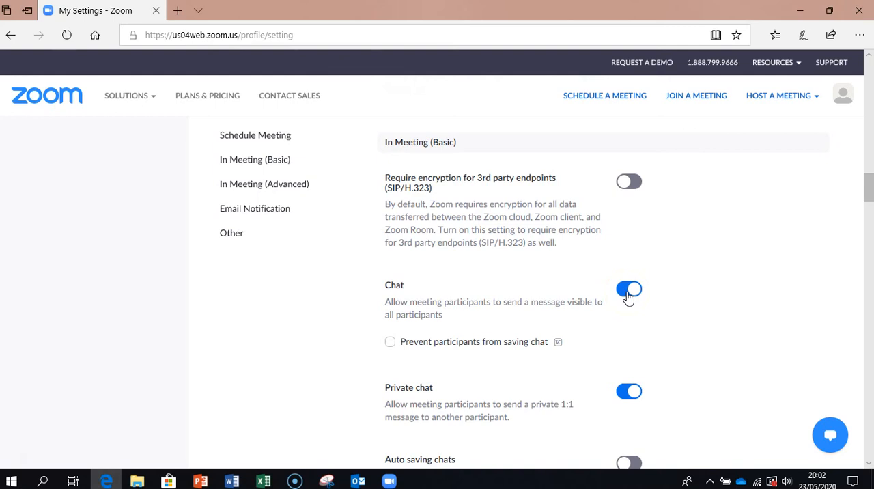
left_click(628, 288)
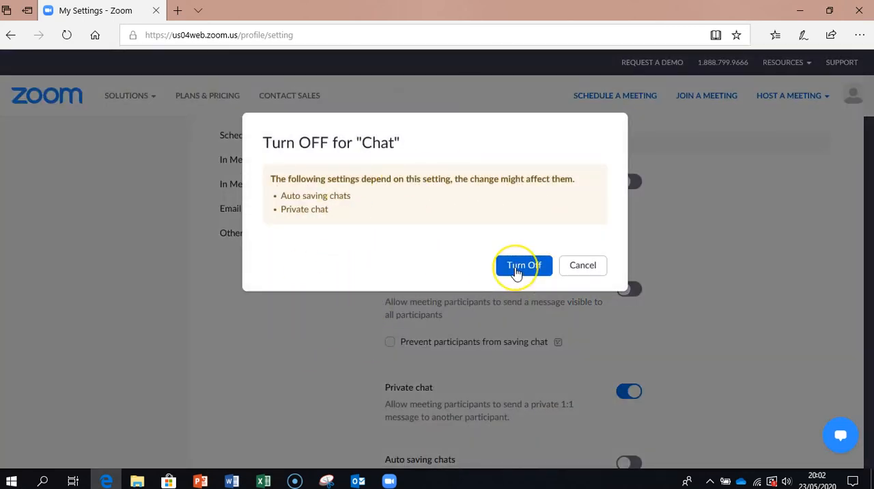
mouse_move(582, 265)
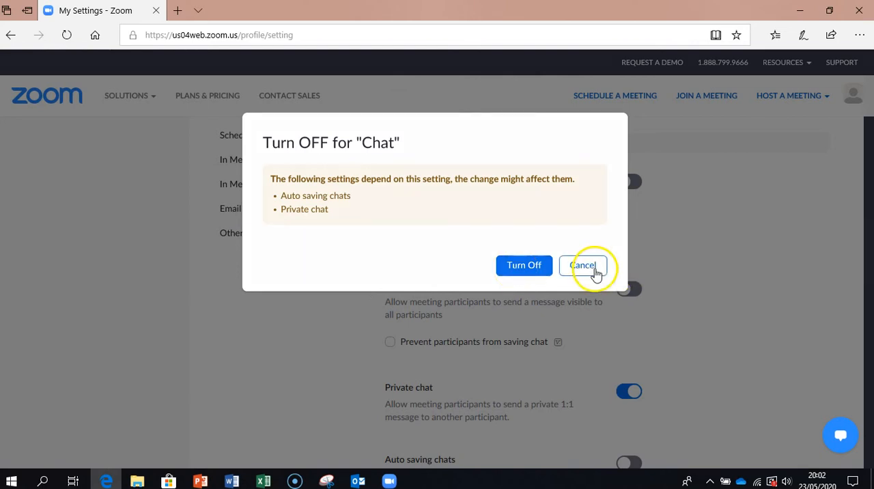
left_click(582, 265)
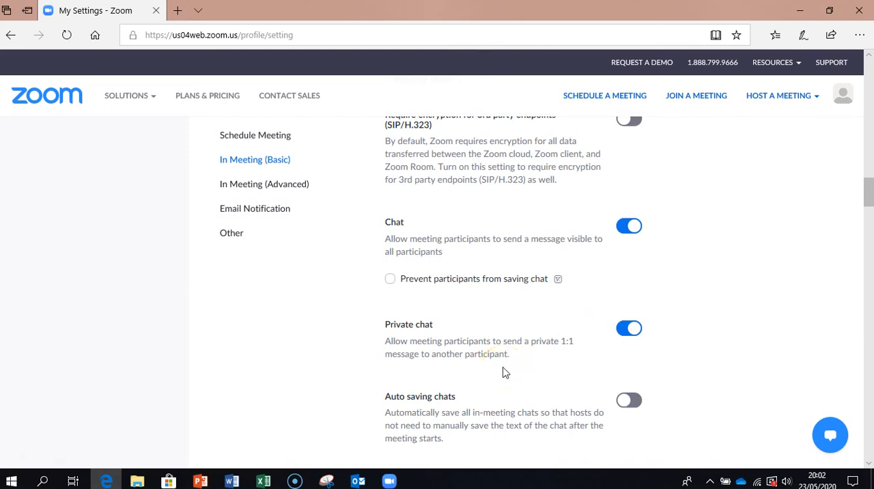
mouse_move(505, 366)
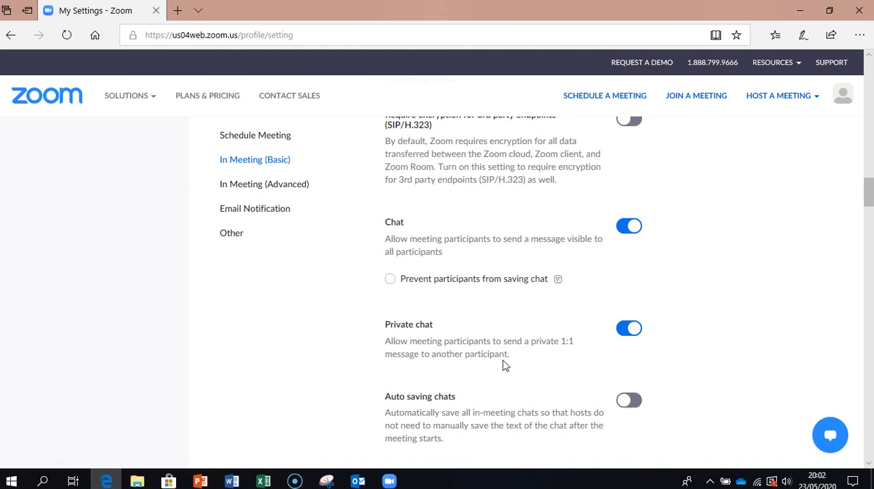
left_click(628, 328)
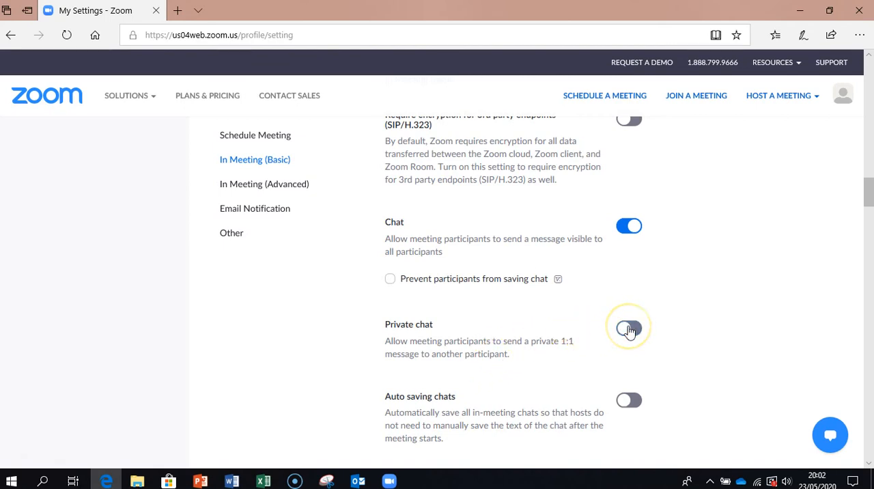
left_click(628, 327)
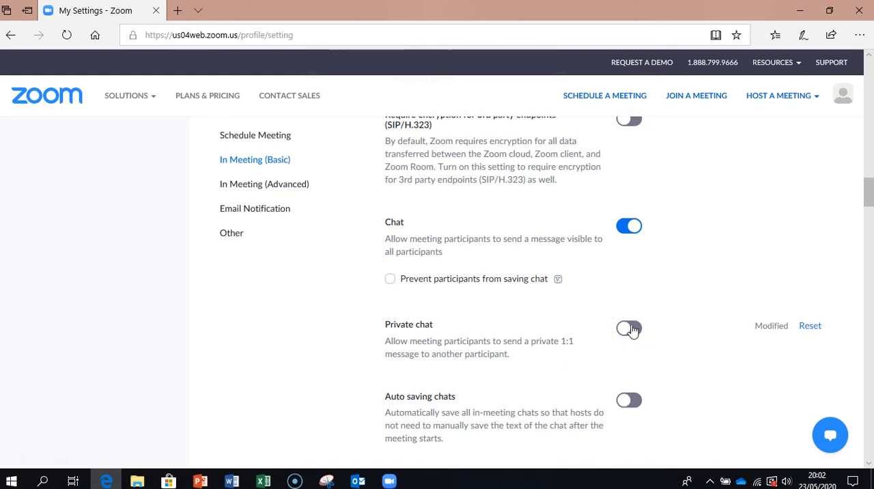
left_click(628, 328)
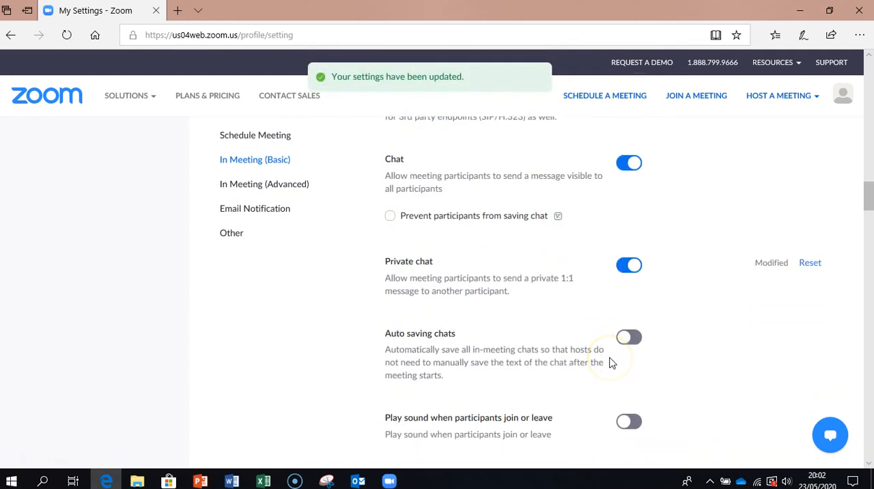
scroll("down", 3)
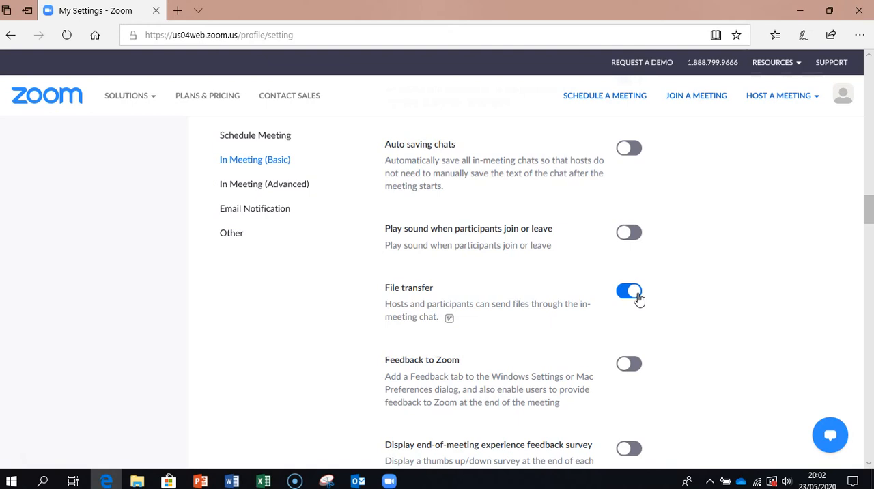
left_click(627, 290)
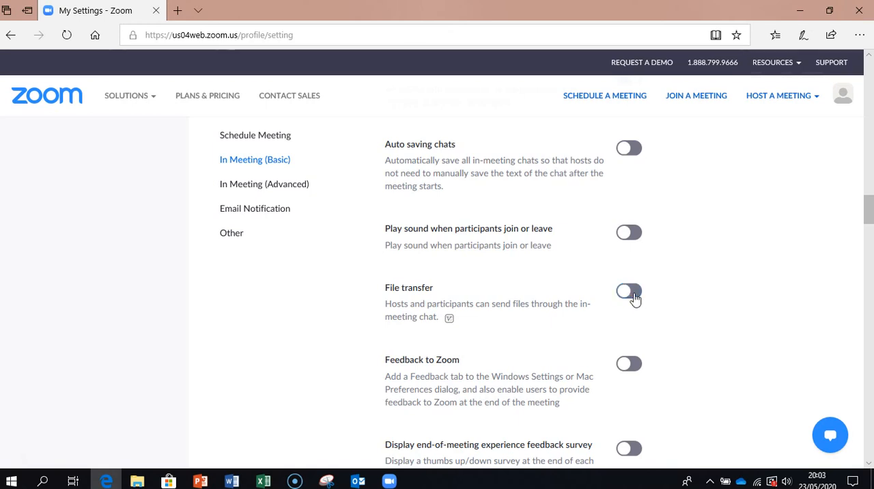
left_click(628, 292)
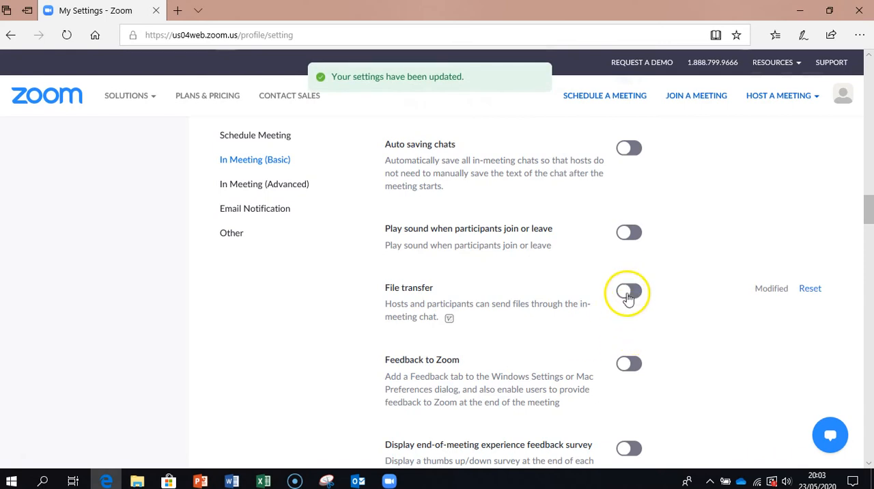
left_click(628, 292)
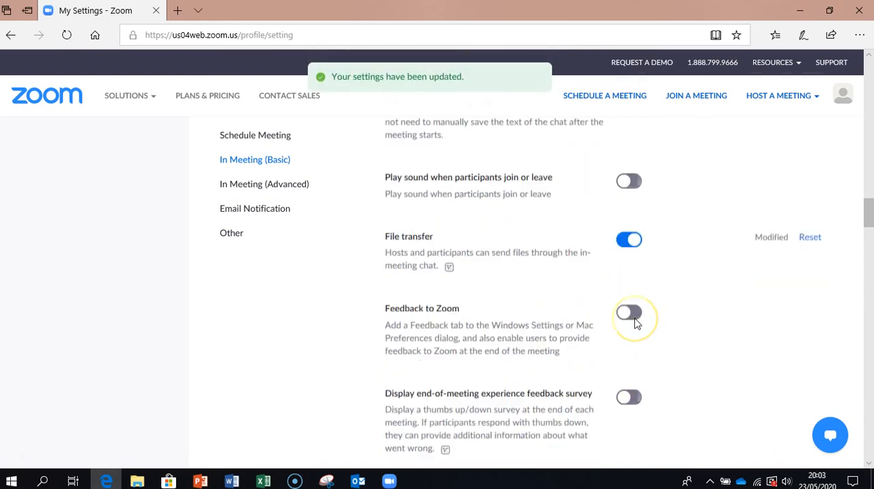
scroll("down", 3)
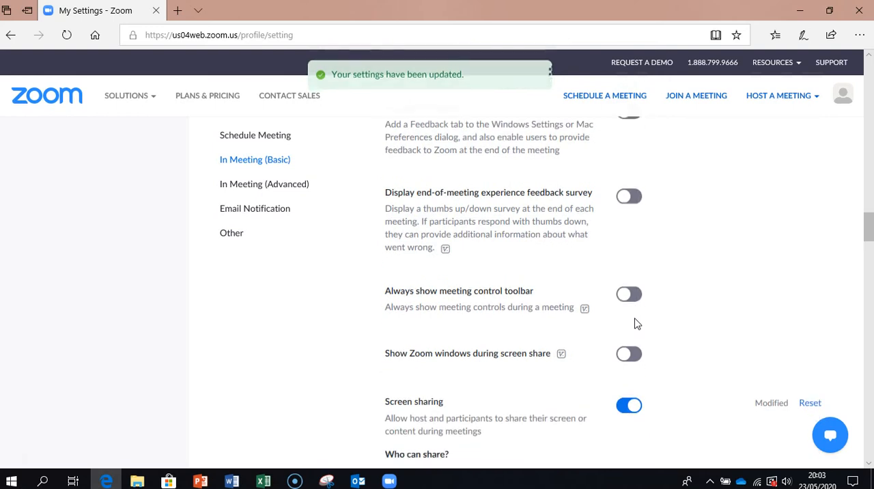
scroll("down", 3)
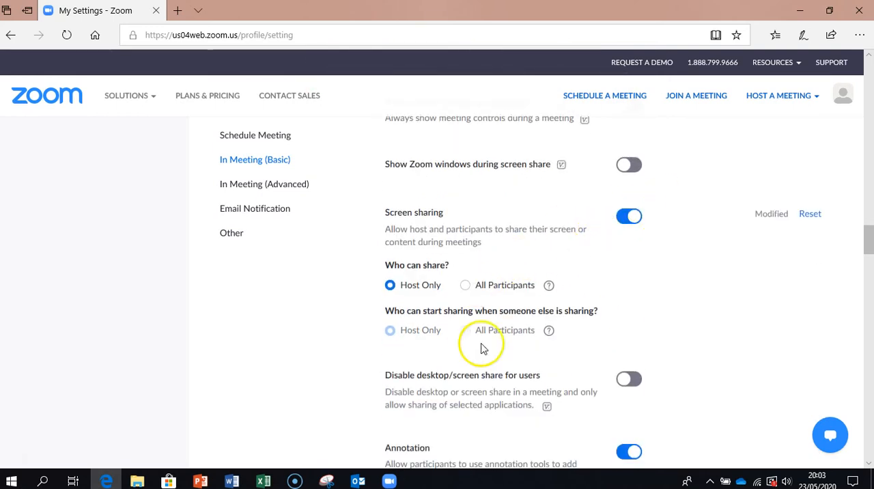
mouse_move(672, 349)
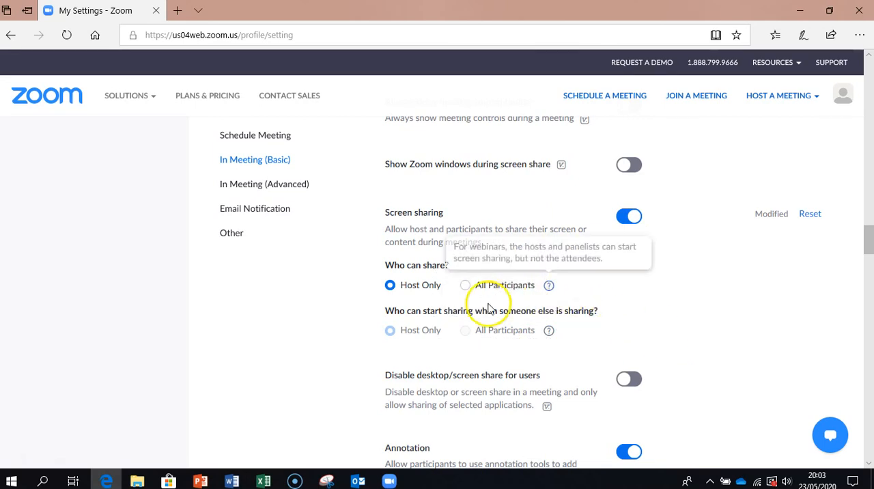
mouse_move(418, 296)
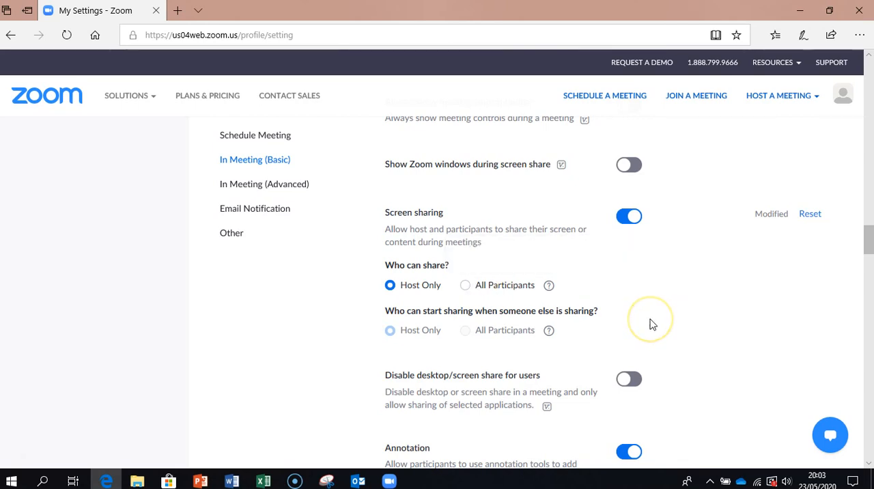
scroll("down", 3)
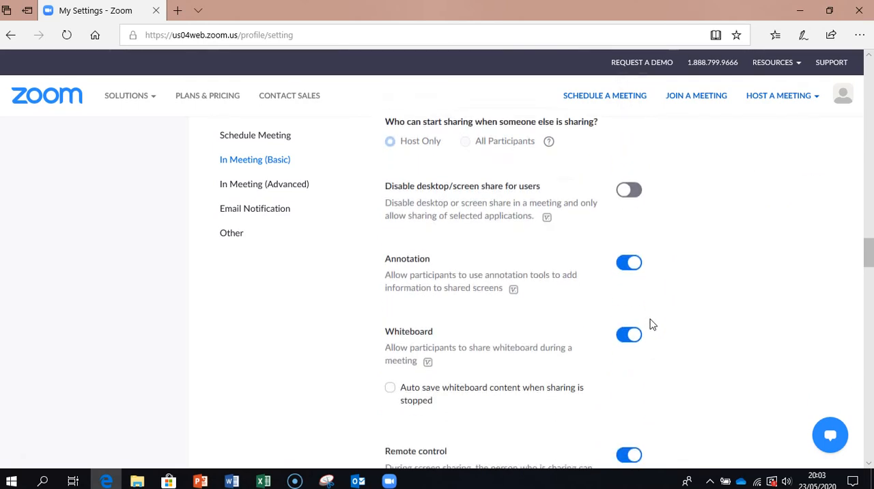
scroll("down", 3)
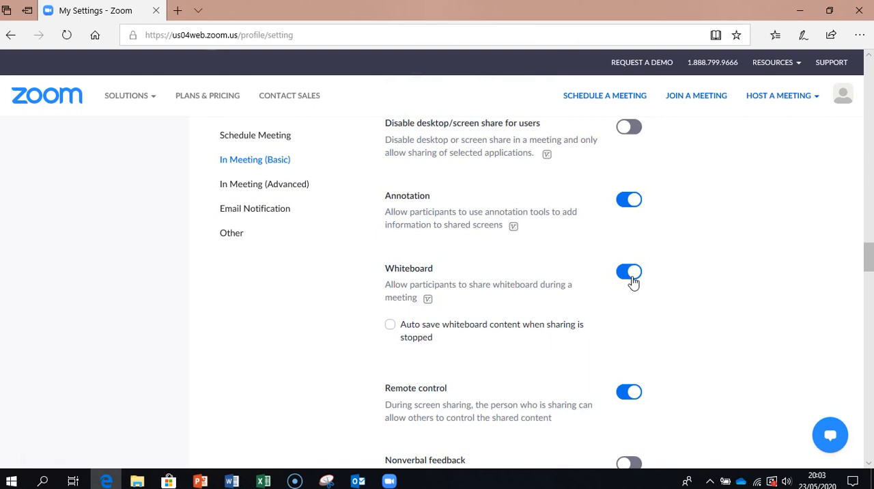
mouse_move(652, 292)
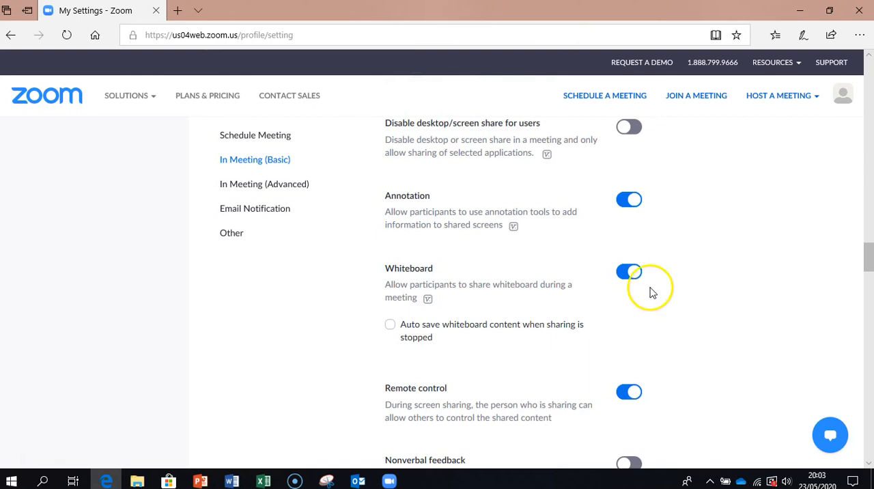
scroll("down", 3)
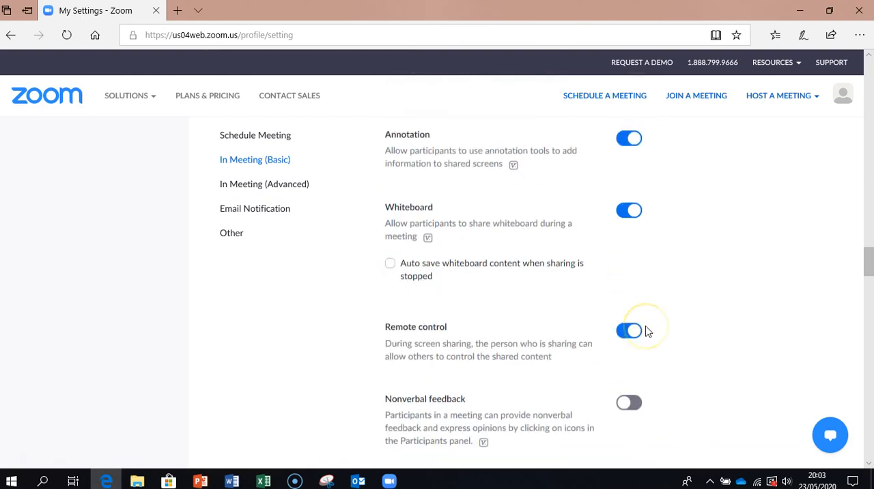
scroll("down", 3)
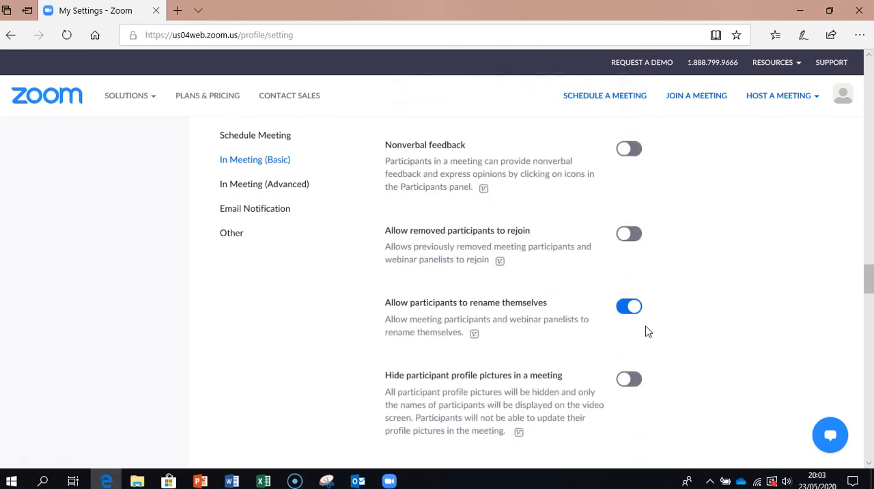
scroll("down", 3)
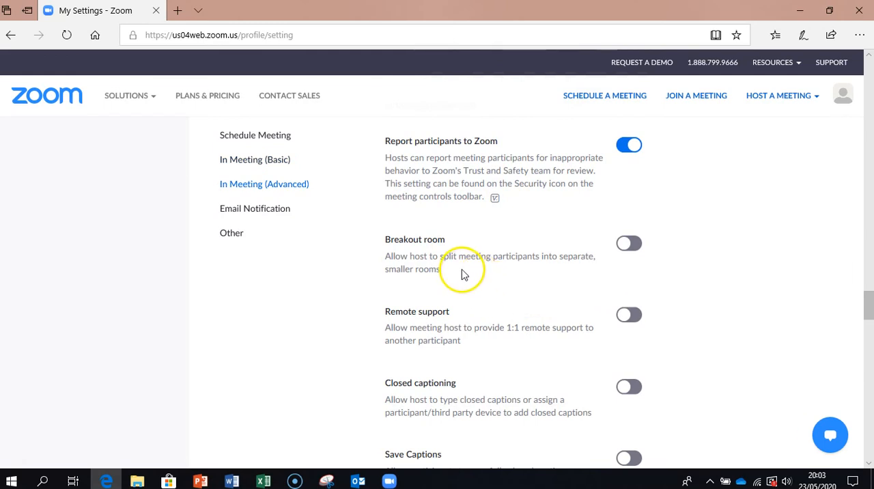
mouse_move(464, 270)
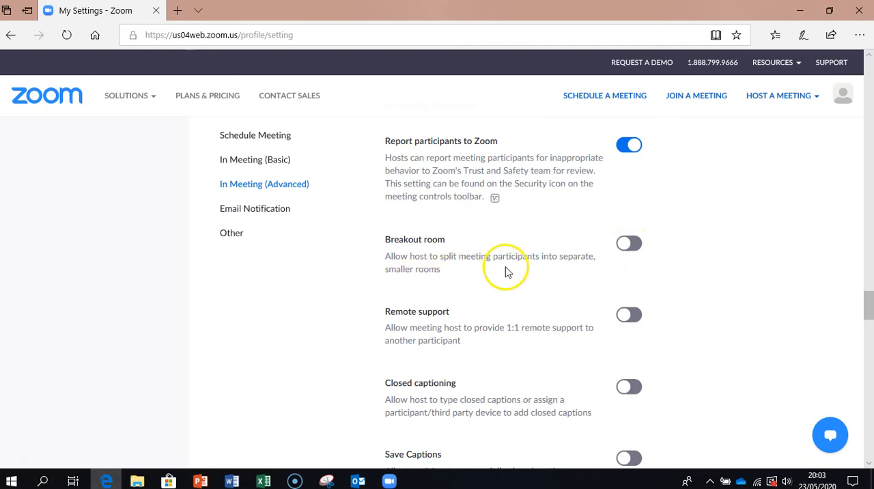
left_click(628, 243)
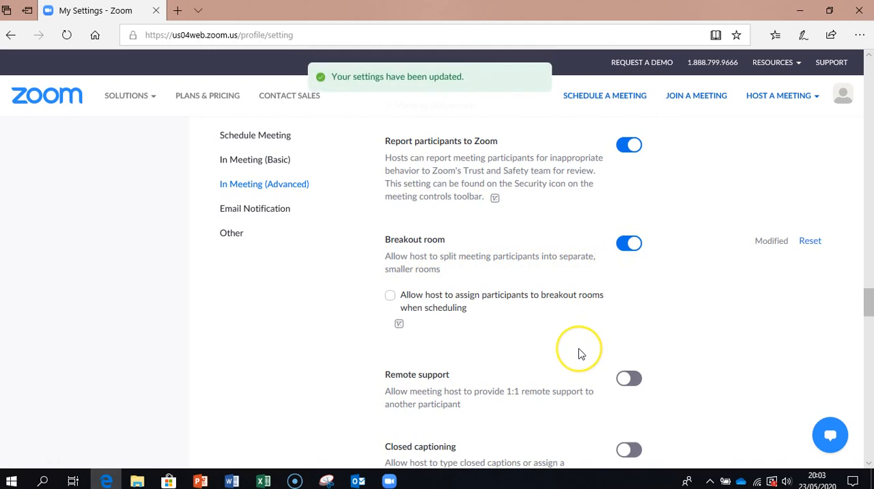
mouse_move(582, 352)
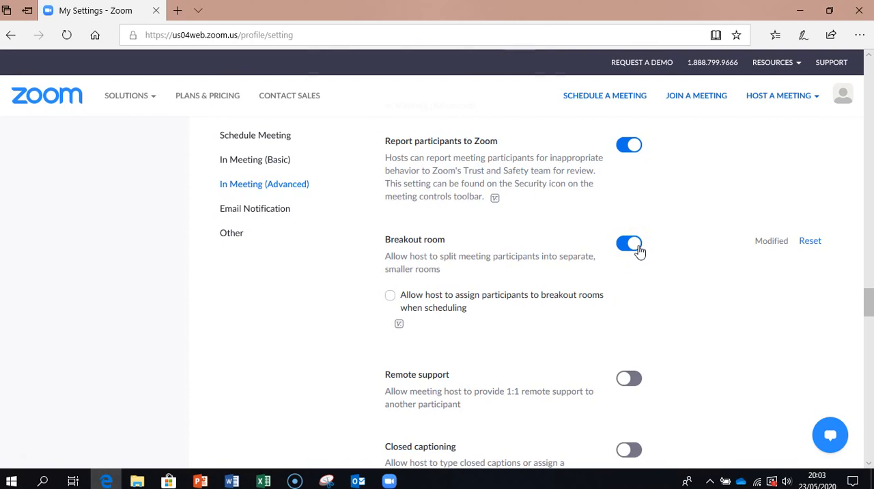
left_click(628, 243)
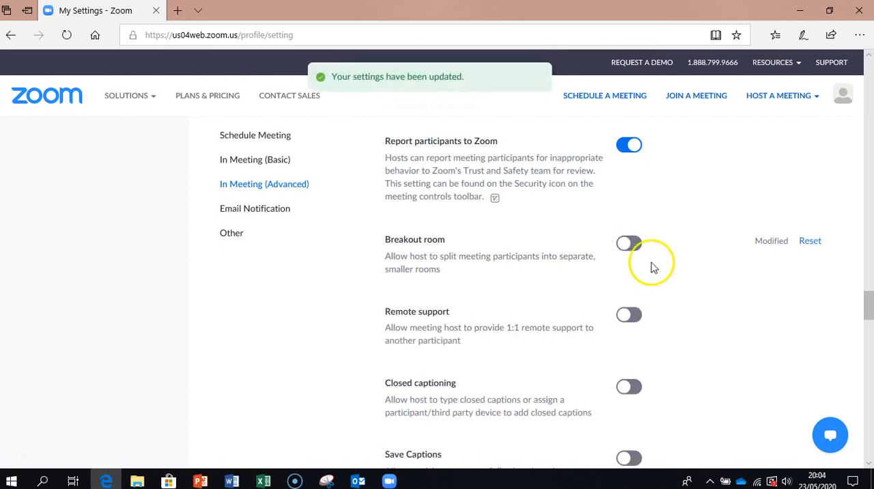
scroll("down", 3)
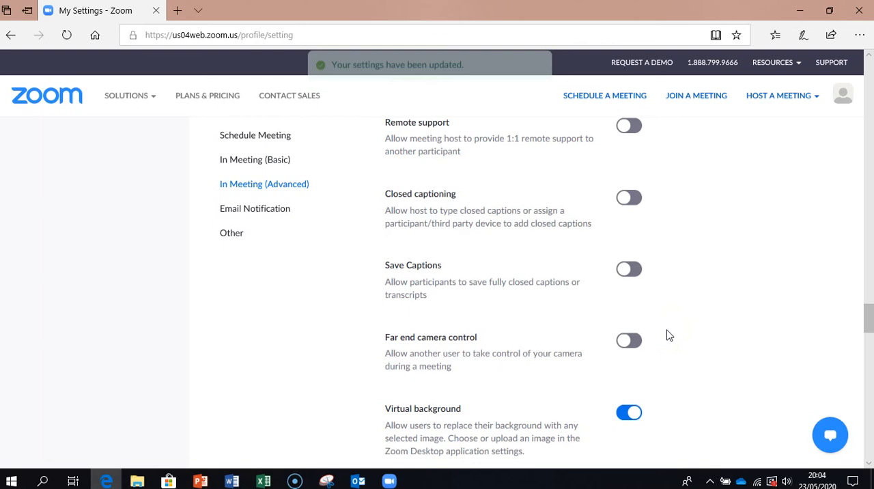
scroll("down", 3)
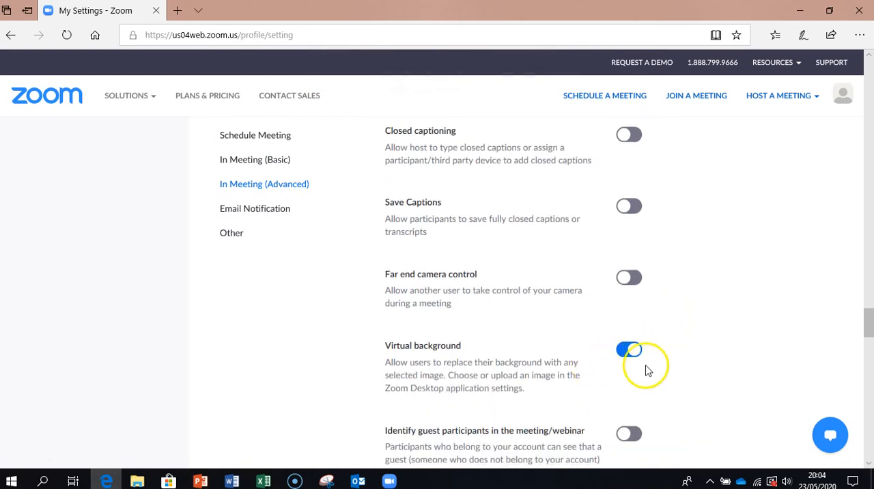
scroll("down", 3)
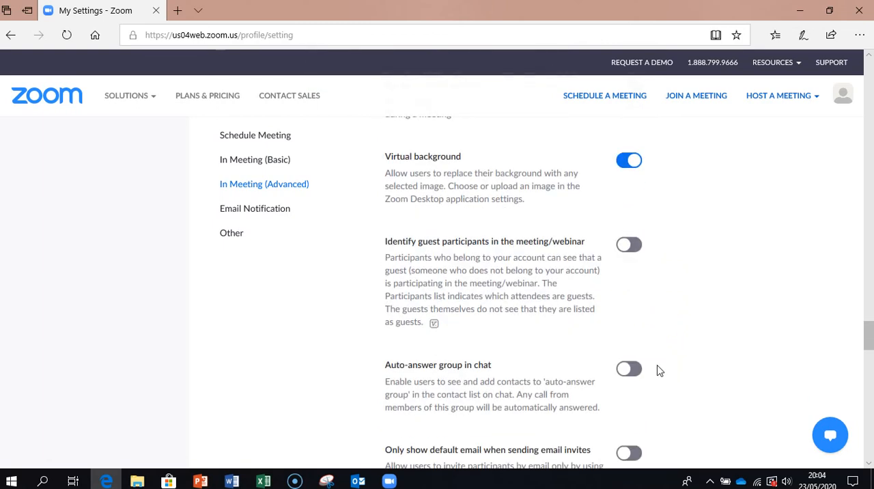
scroll("down", 3)
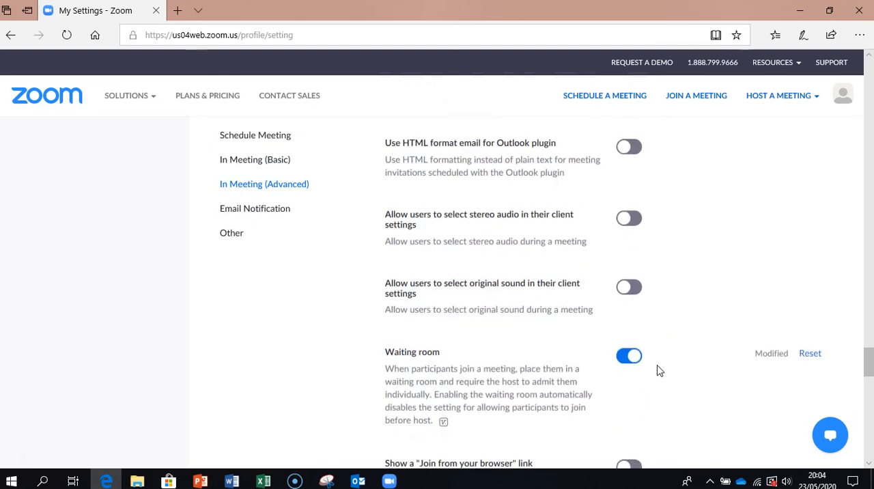
scroll("down", 3)
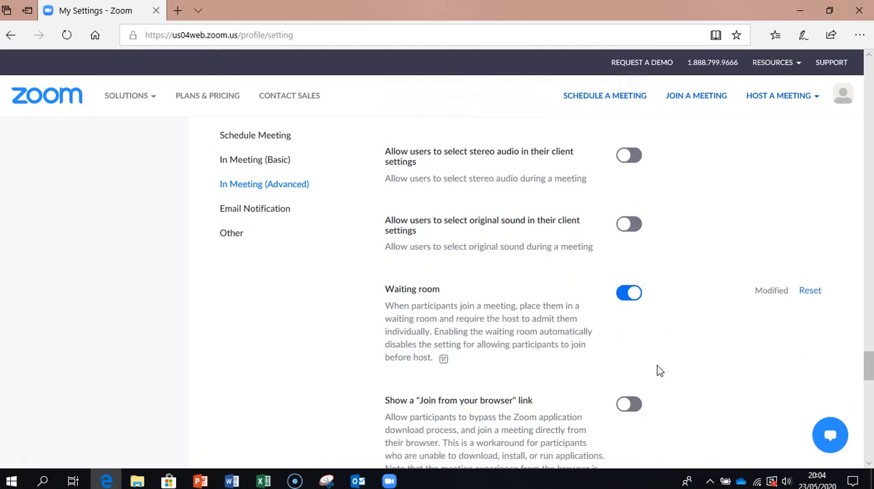
Enable 'Show a Join from your browser link' in In Meeting (Advanced).
scroll("down", 3)
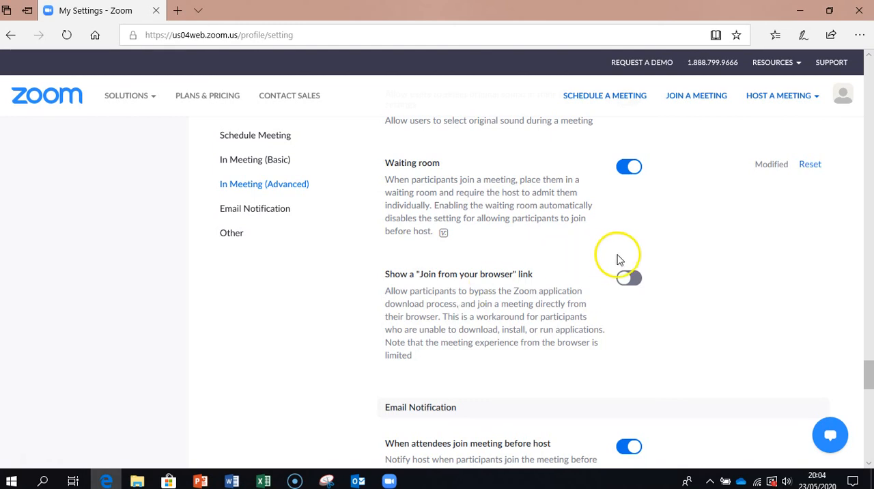
left_click(628, 278)
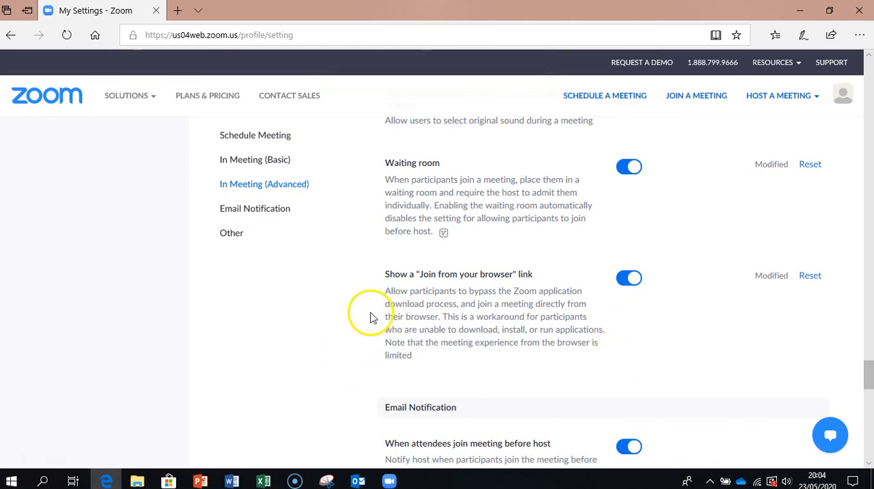
mouse_move(443, 326)
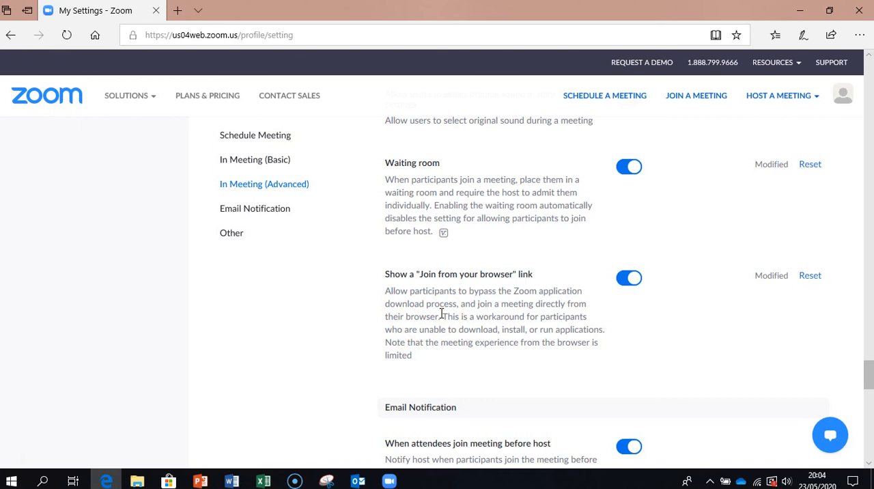
mouse_move(441, 306)
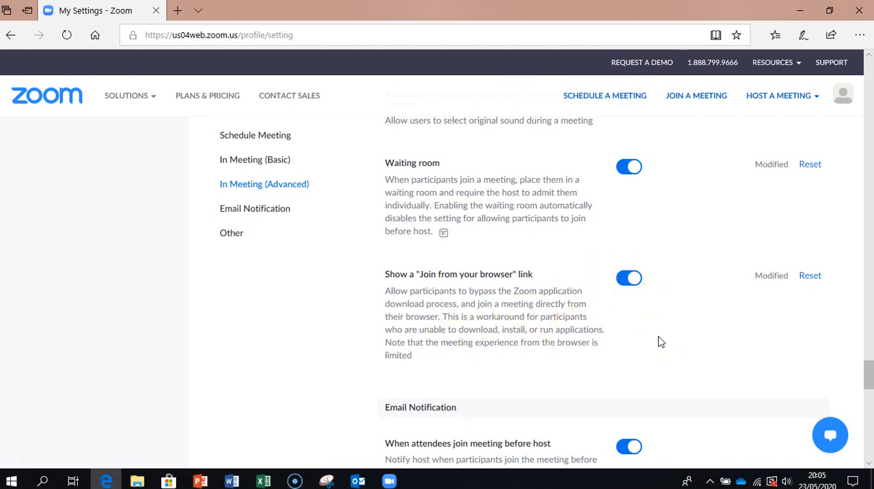
scroll("down", 3)
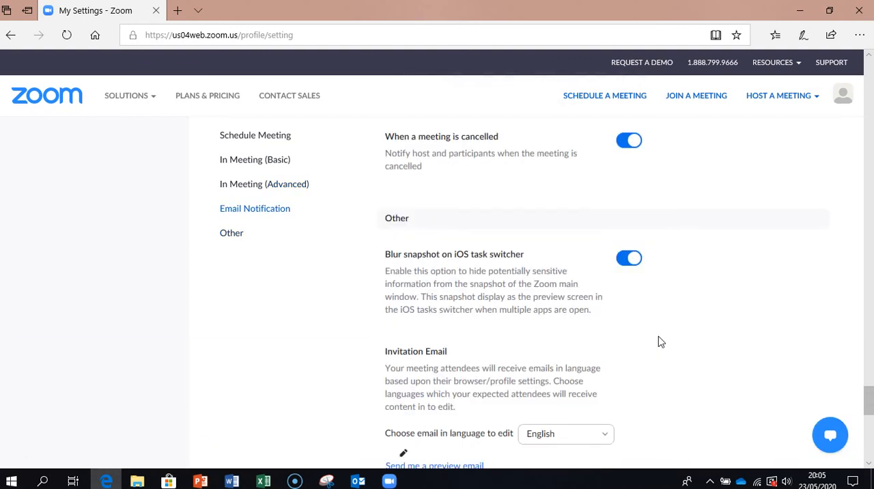
Return via In Meeting (Basic) to the Schedule Meeting settings with video options.
left_click(254, 158)
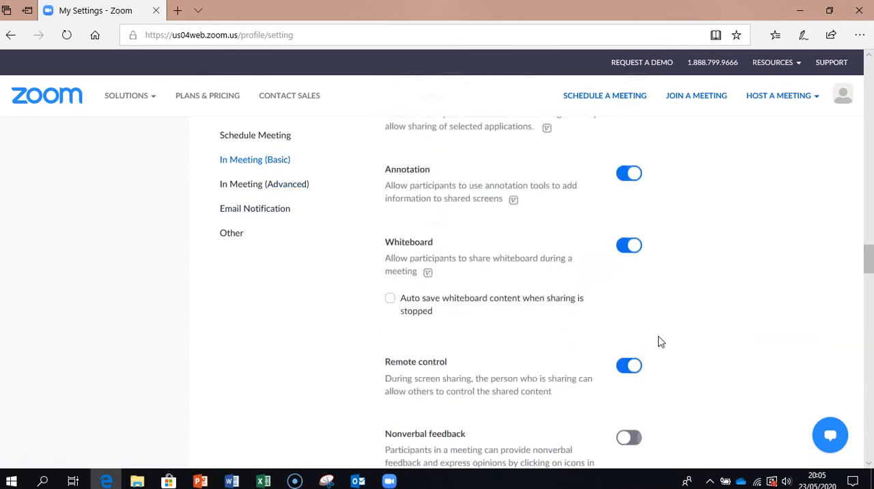
left_click(254, 134)
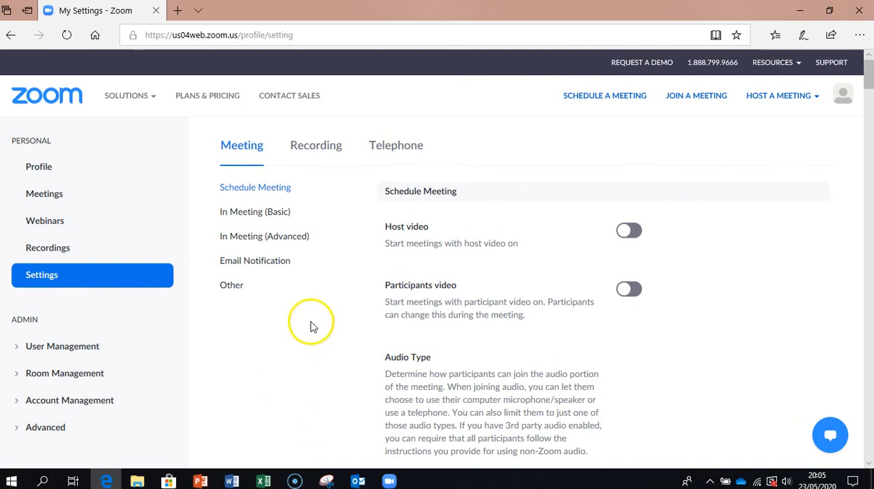
mouse_move(336, 295)
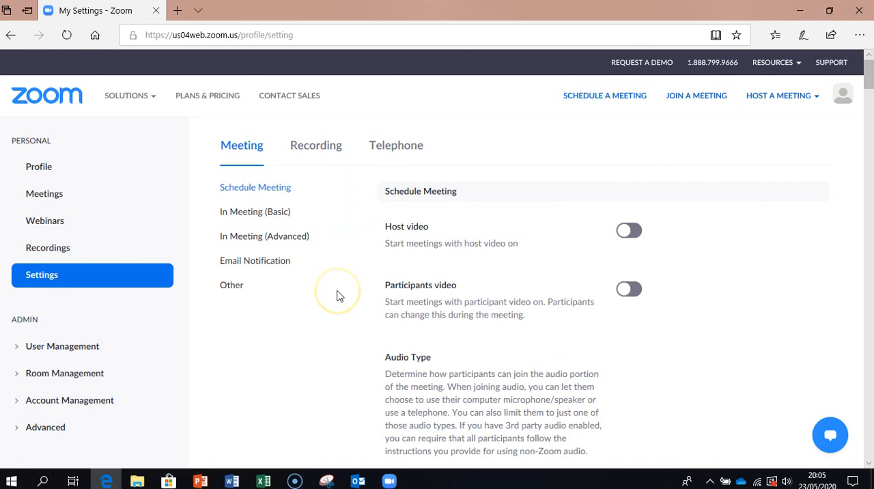
mouse_move(308, 329)
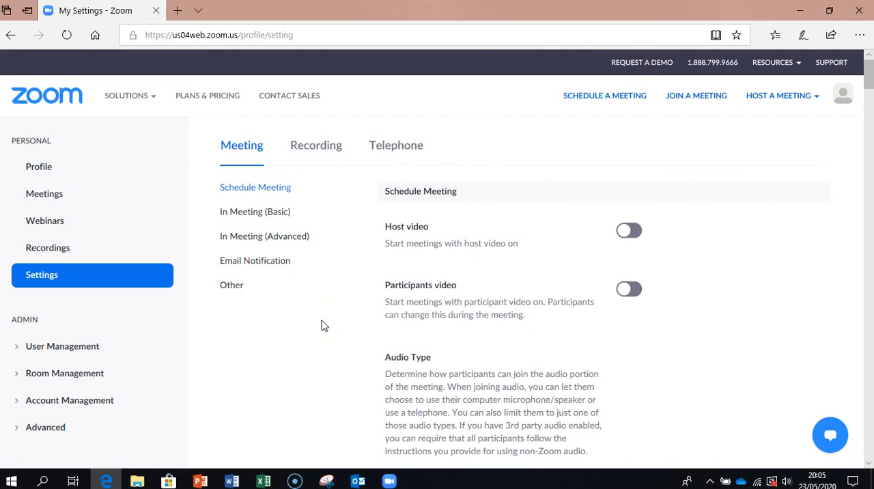
mouse_move(30, 461)
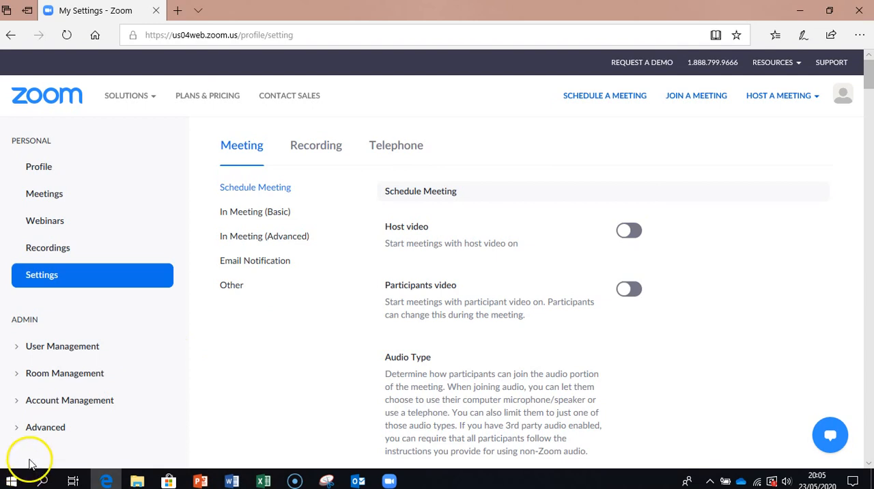